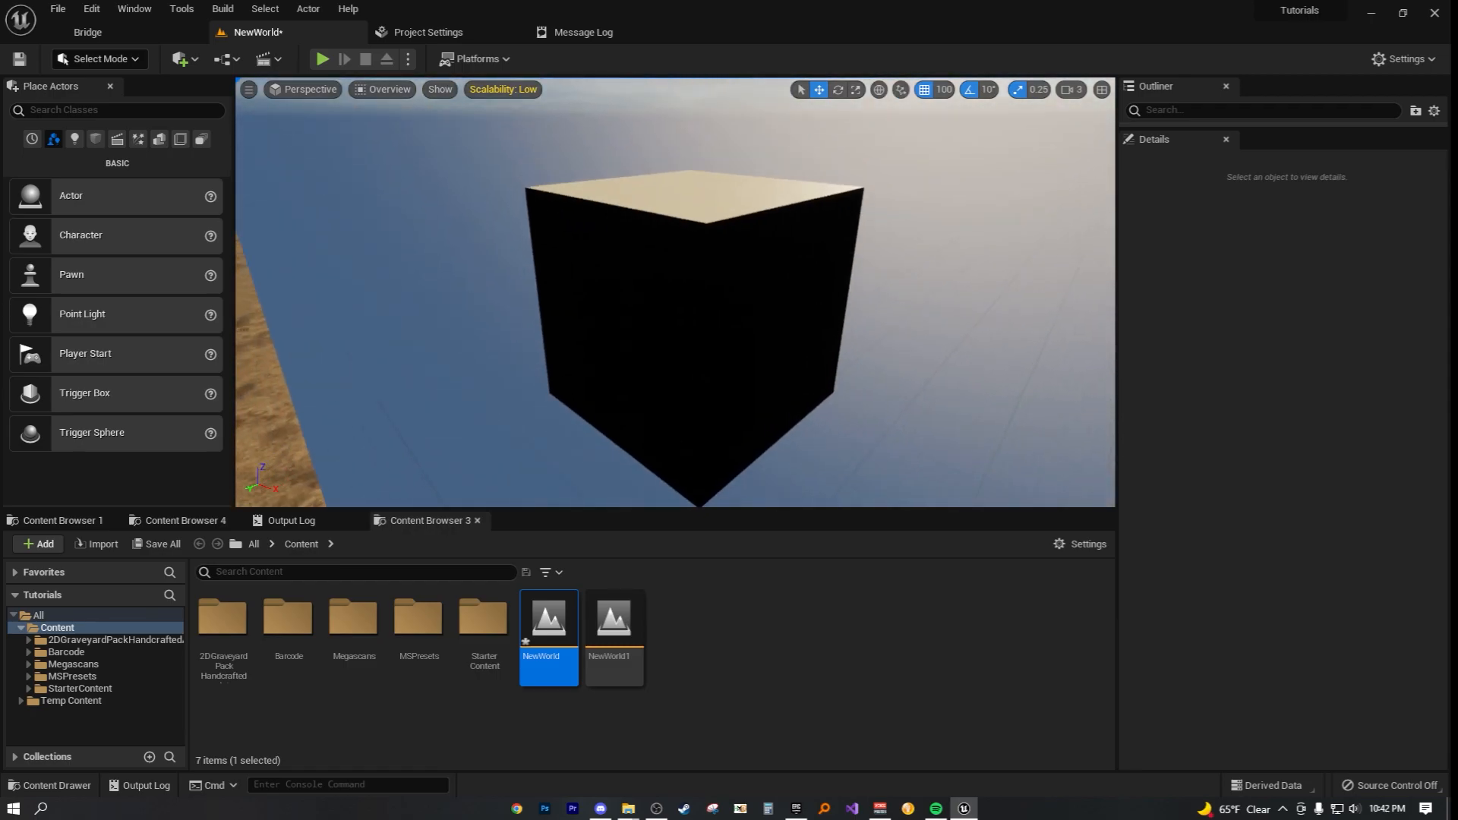
Step: Select the cube to view its cubey_v2_v2 mesh and Material_003 in Details
{"action": "left_click", "coordinate": [688, 335]}
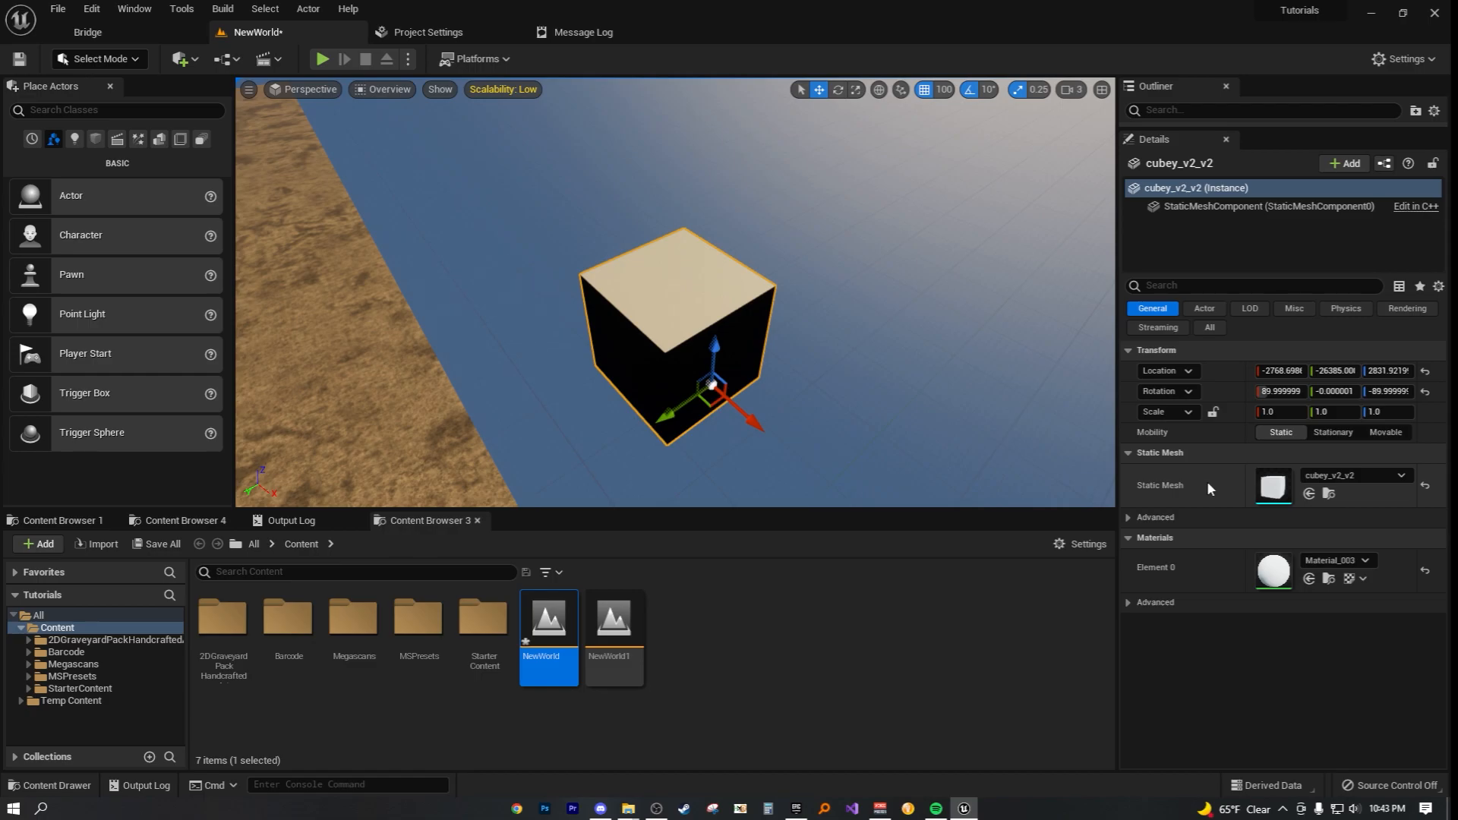
{"action": "mouse_move", "coordinate": [1148, 477]}
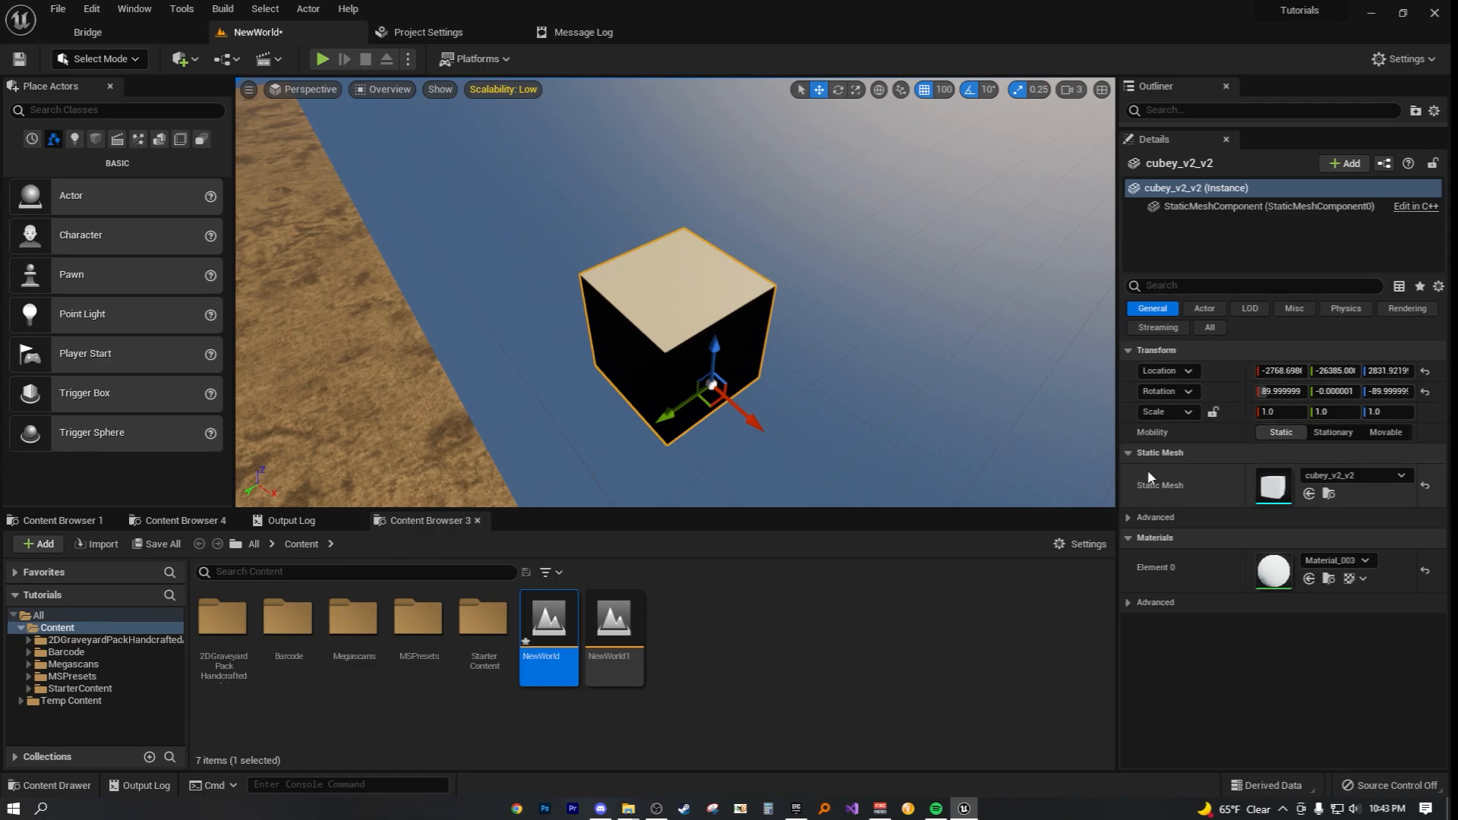
{"action": "mouse_move", "coordinate": [717, 301]}
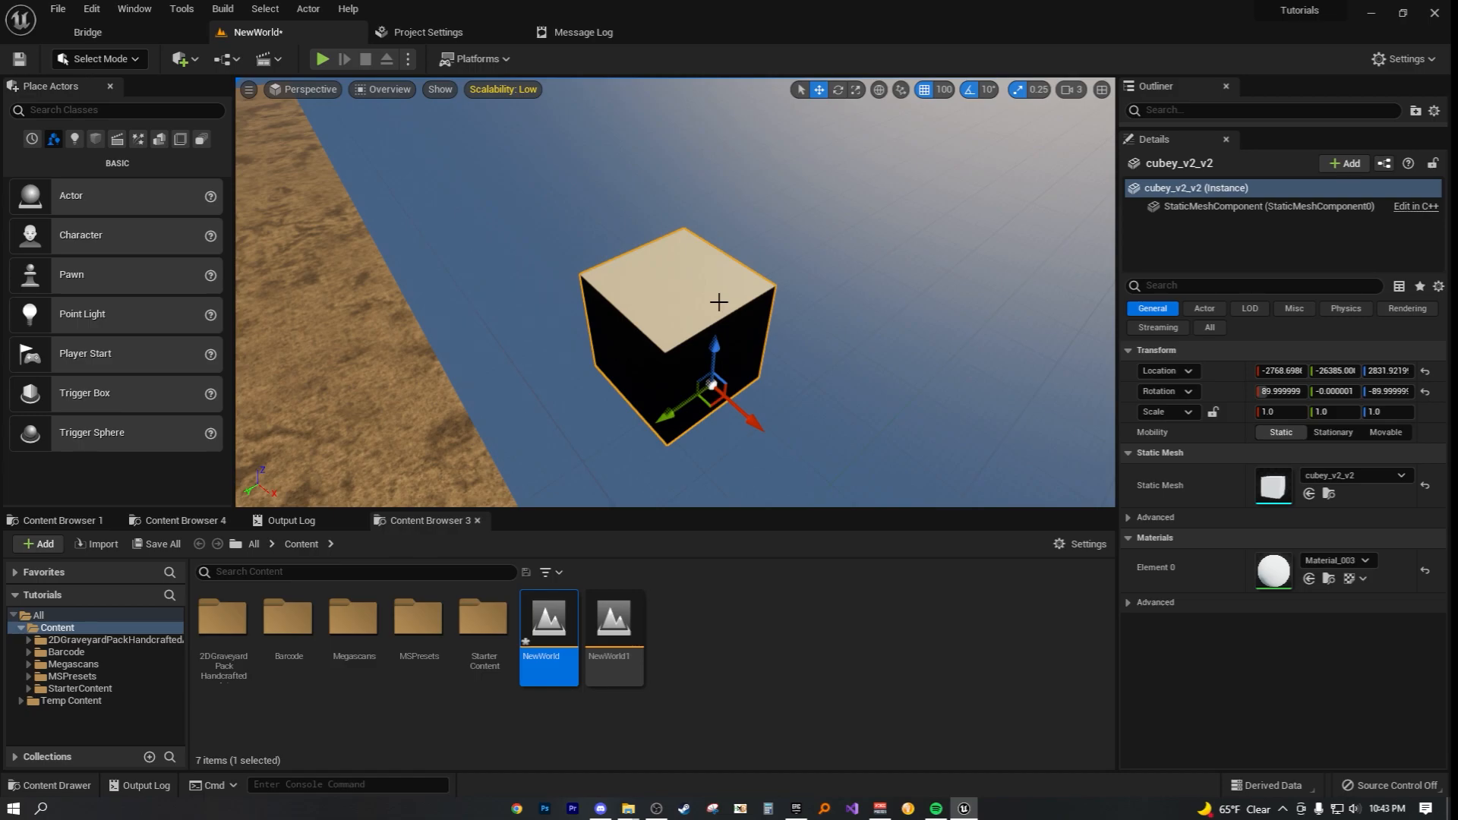
{"action": "mouse_move", "coordinate": [841, 284]}
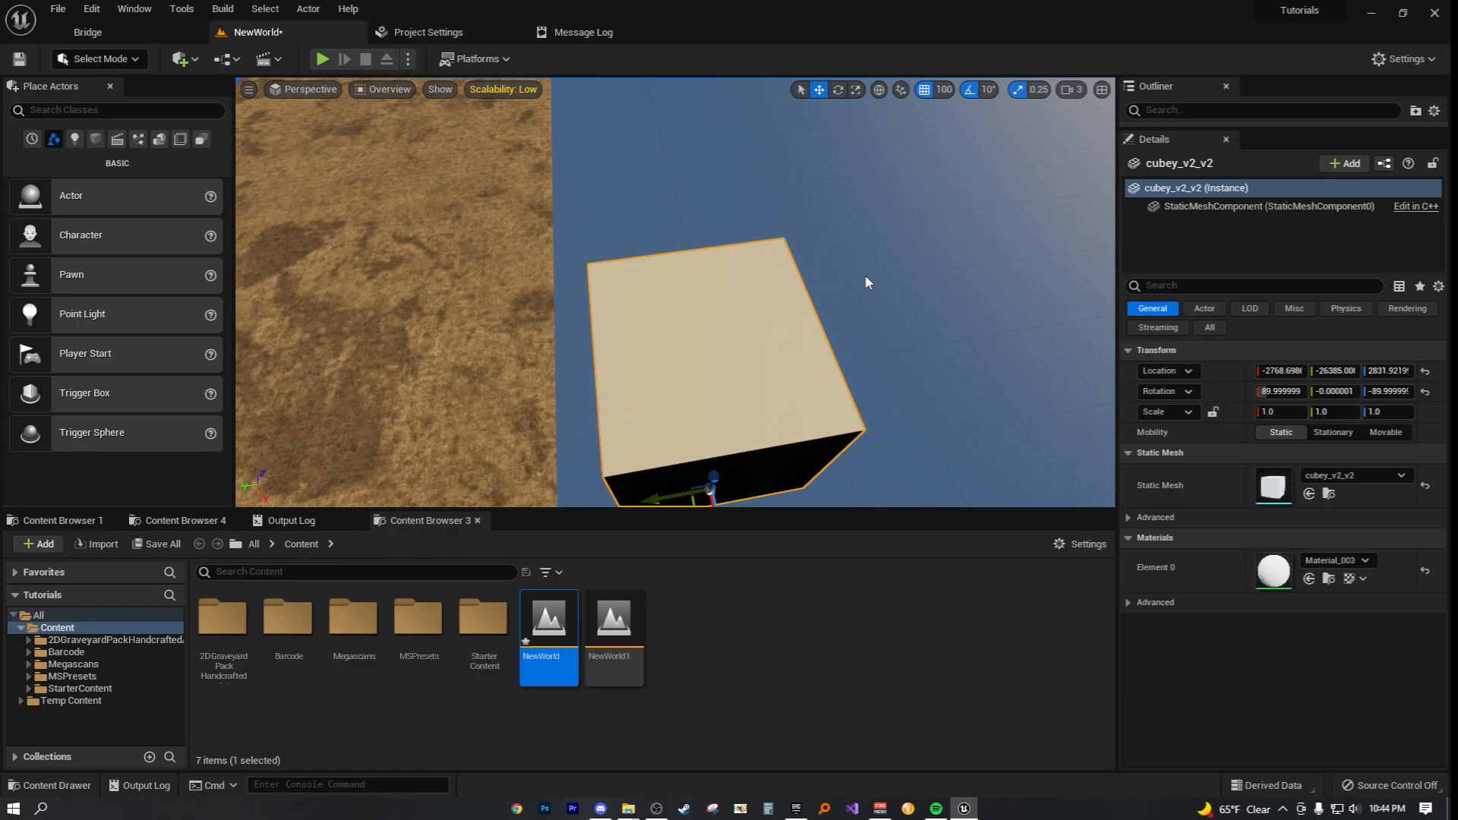
{"action": "mouse_move", "coordinate": [887, 264]}
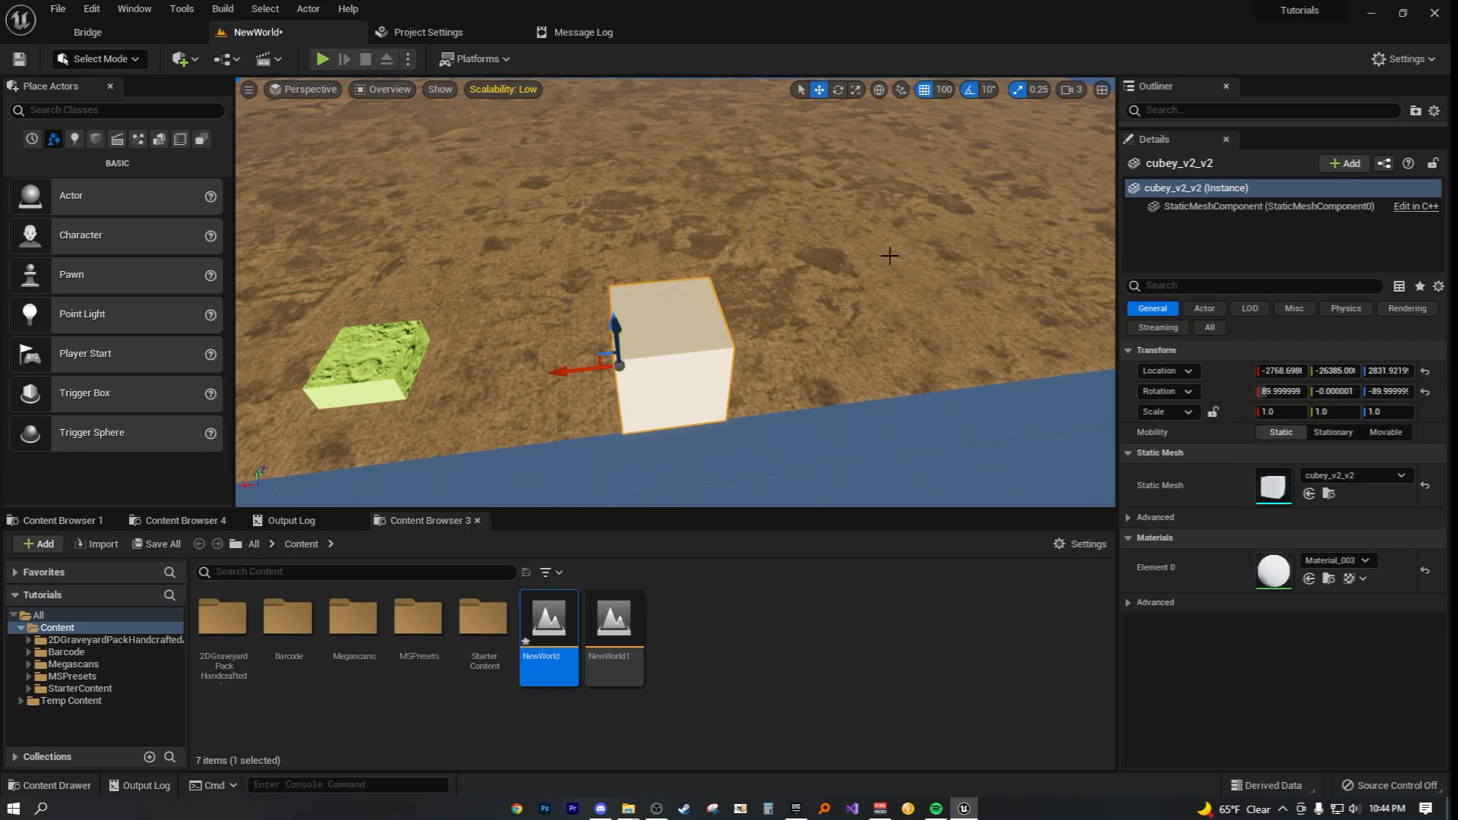
{"action": "mouse_move", "coordinate": [936, 251]}
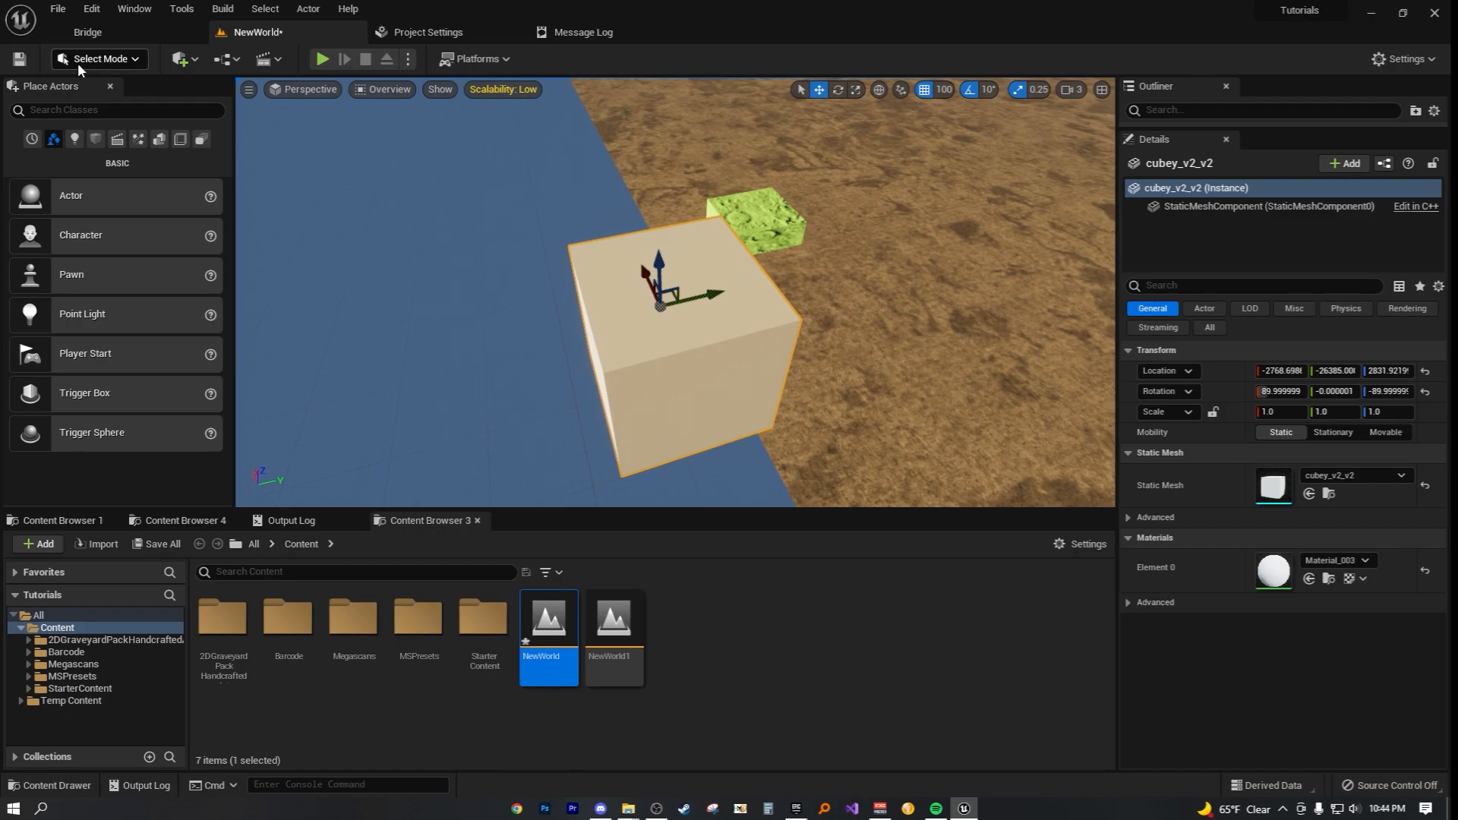
Step: Switch the editor to Modeling mode and check the panel list without changes
{"action": "left_click", "coordinate": [96, 58]}
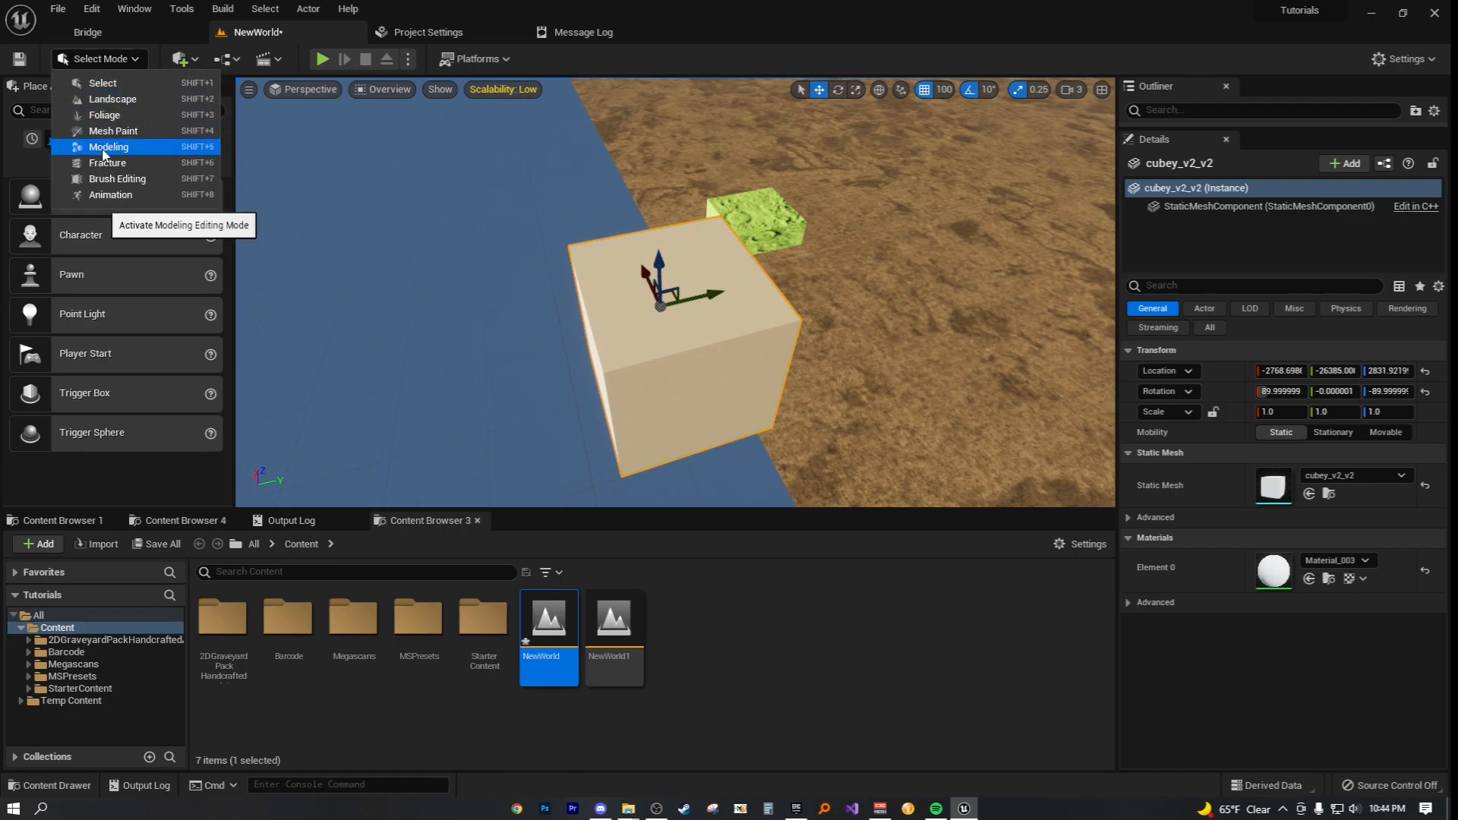
{"action": "left_click", "coordinate": [108, 147]}
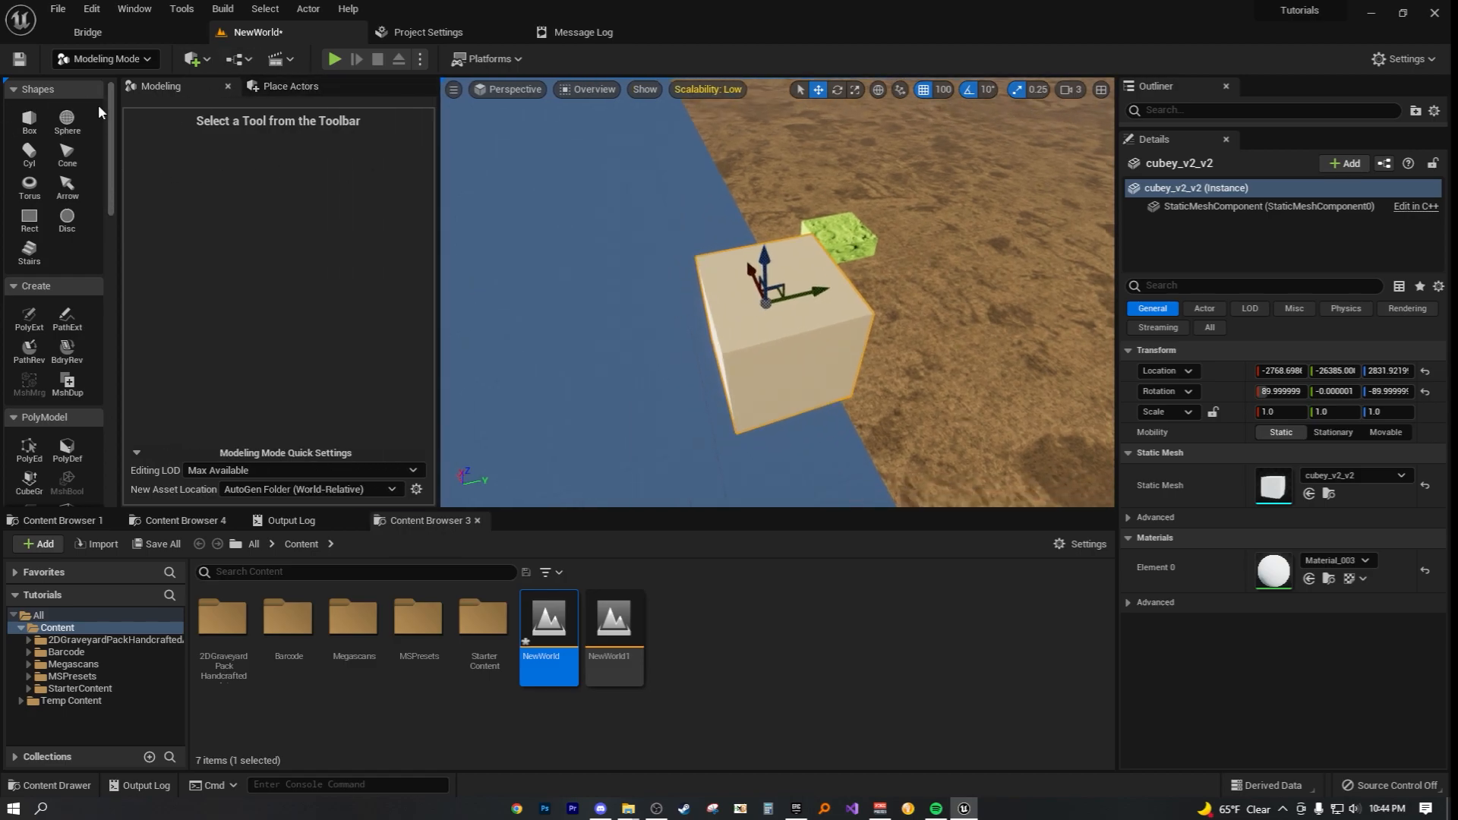
{"action": "mouse_move", "coordinate": [290, 86]}
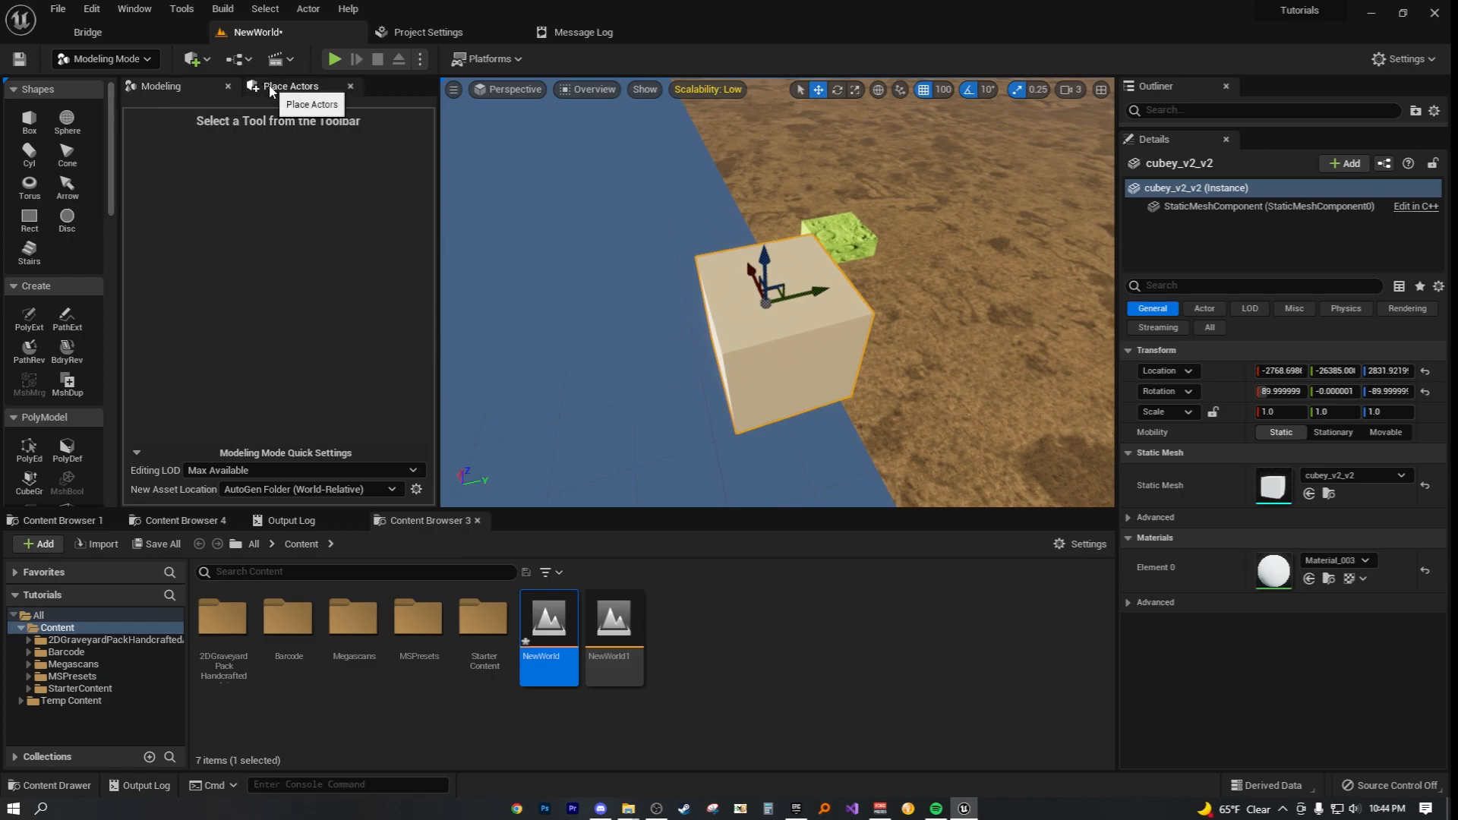
{"action": "mouse_move", "coordinate": [65, 93]}
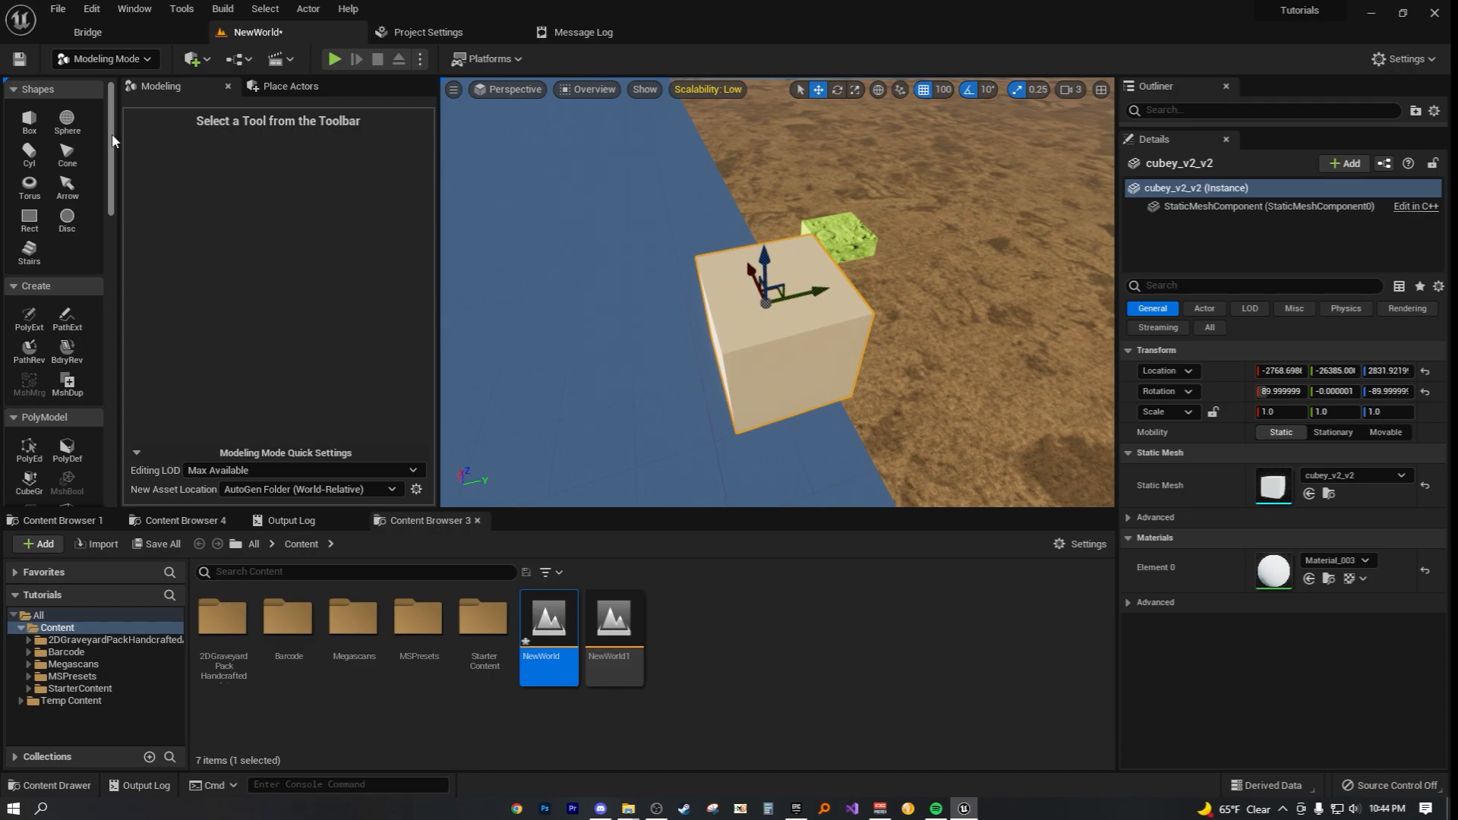
{"action": "left_click", "coordinate": [134, 8]}
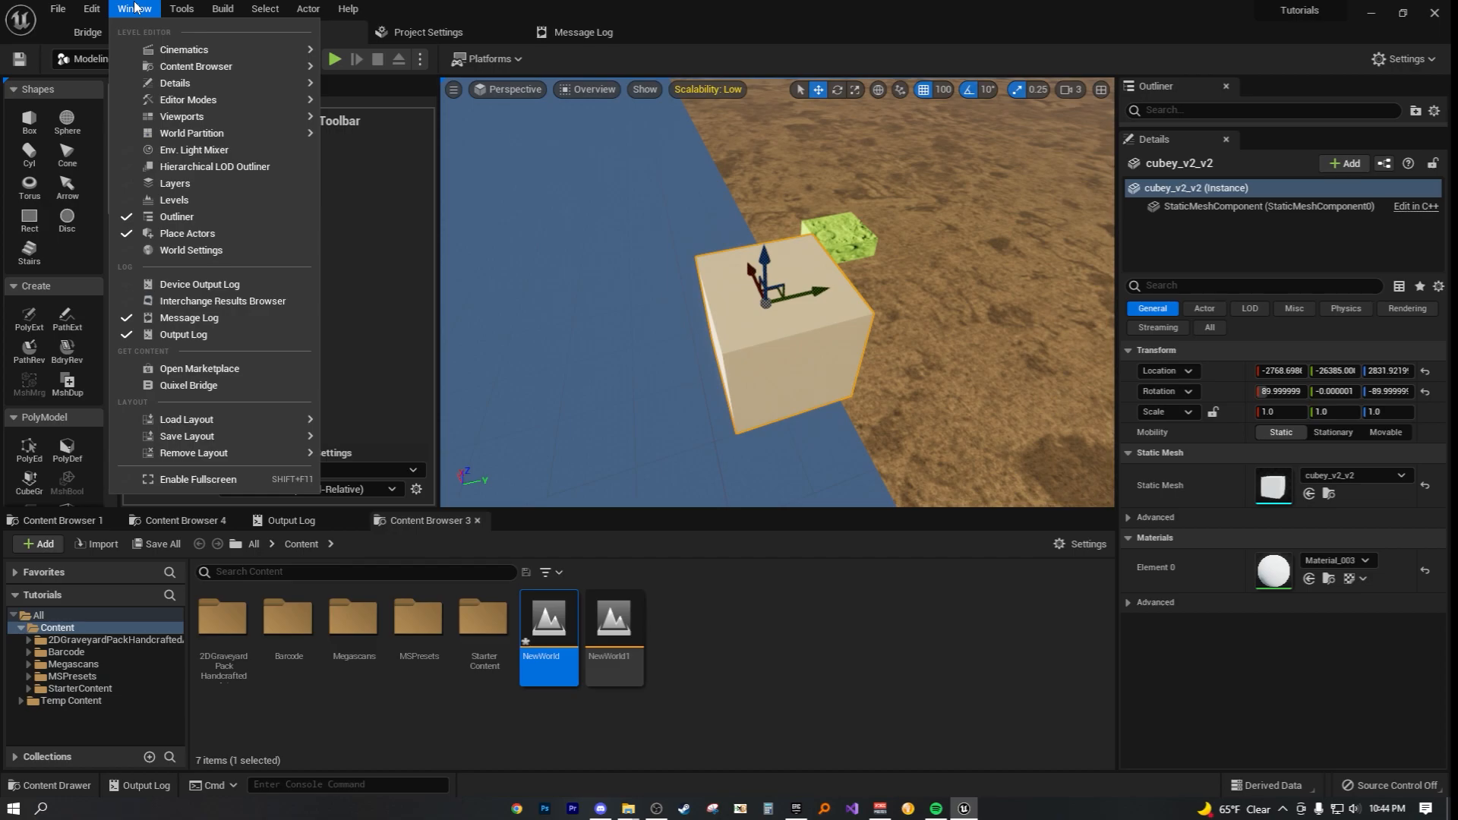
{"action": "left_click", "coordinate": [133, 9]}
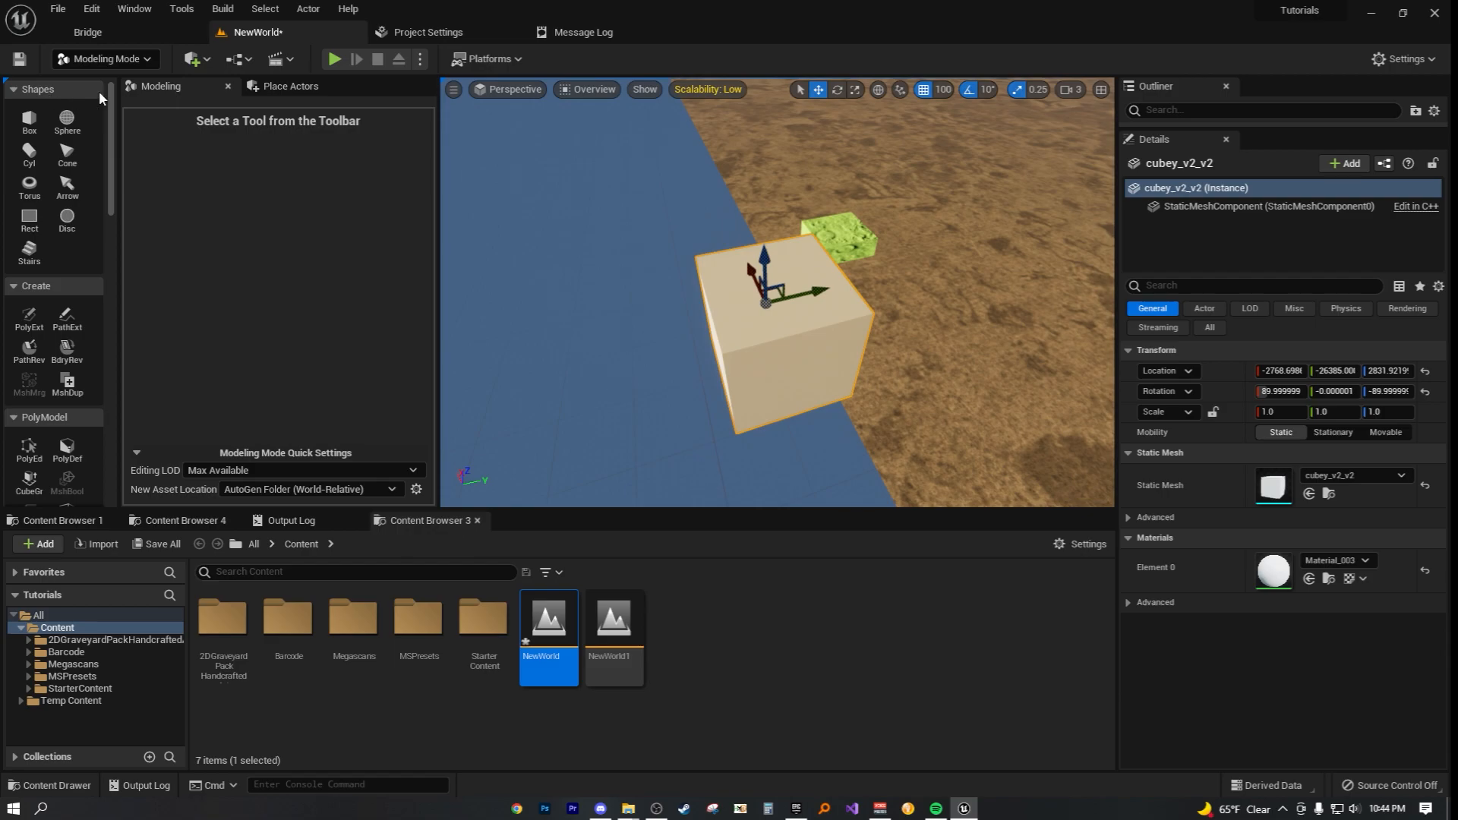
{"action": "mouse_move", "coordinate": [220, 88]}
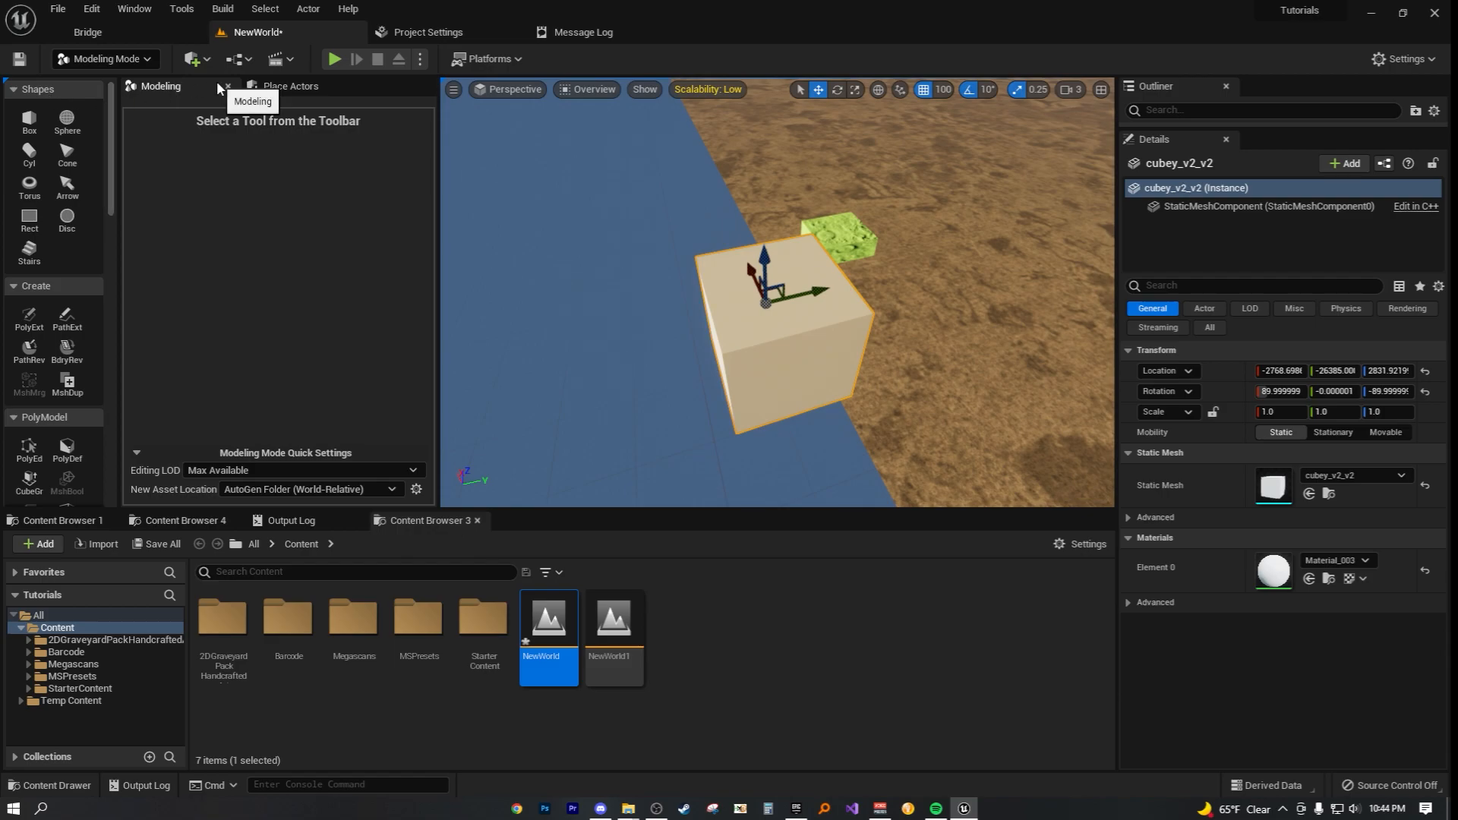
{"action": "mouse_move", "coordinate": [227, 86]}
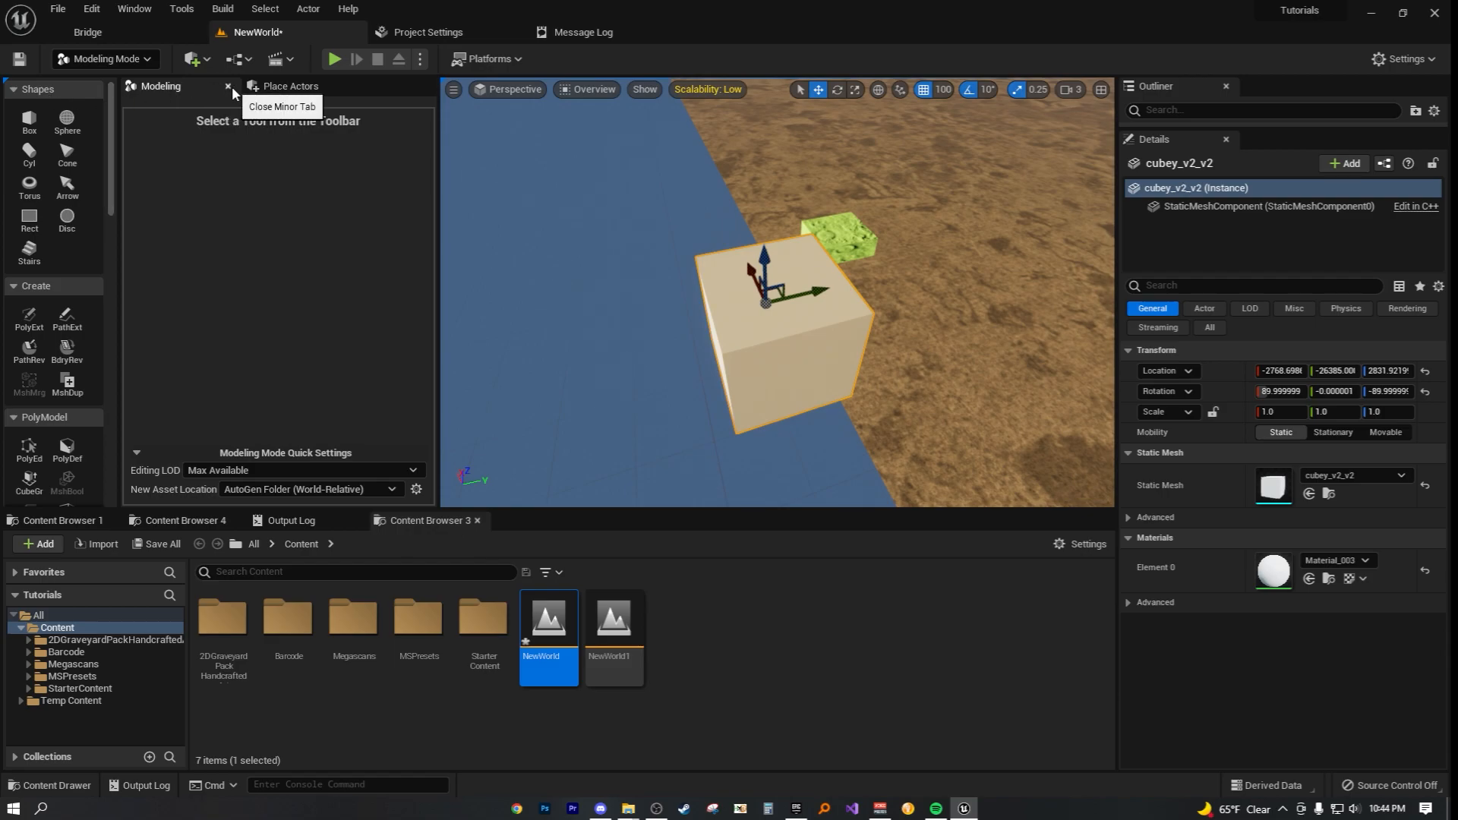
Step: Close the modeling tools panel, then reselect Modeling mode
{"action": "left_click", "coordinate": [289, 86]}
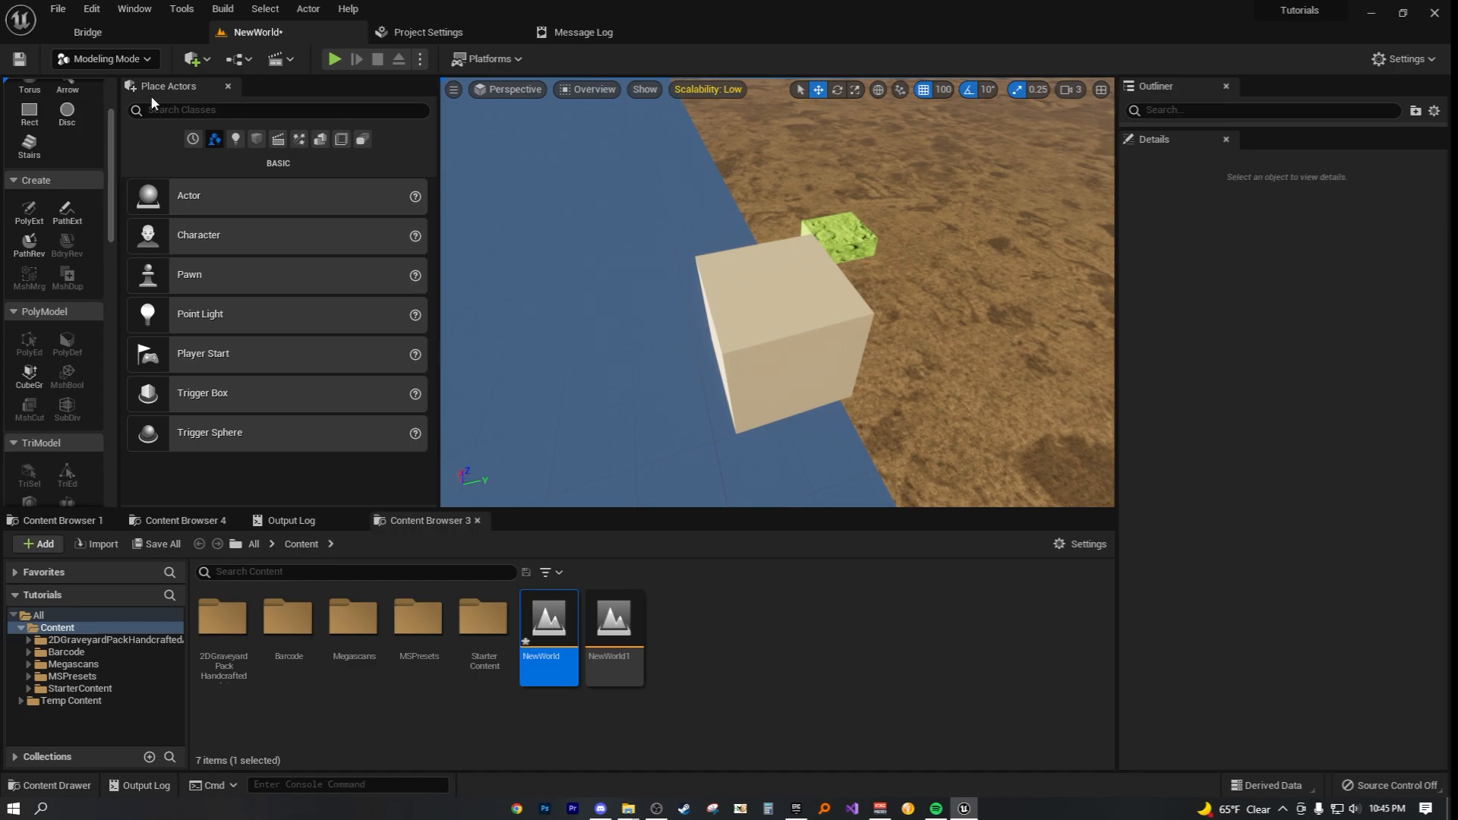
{"action": "left_click", "coordinate": [103, 59]}
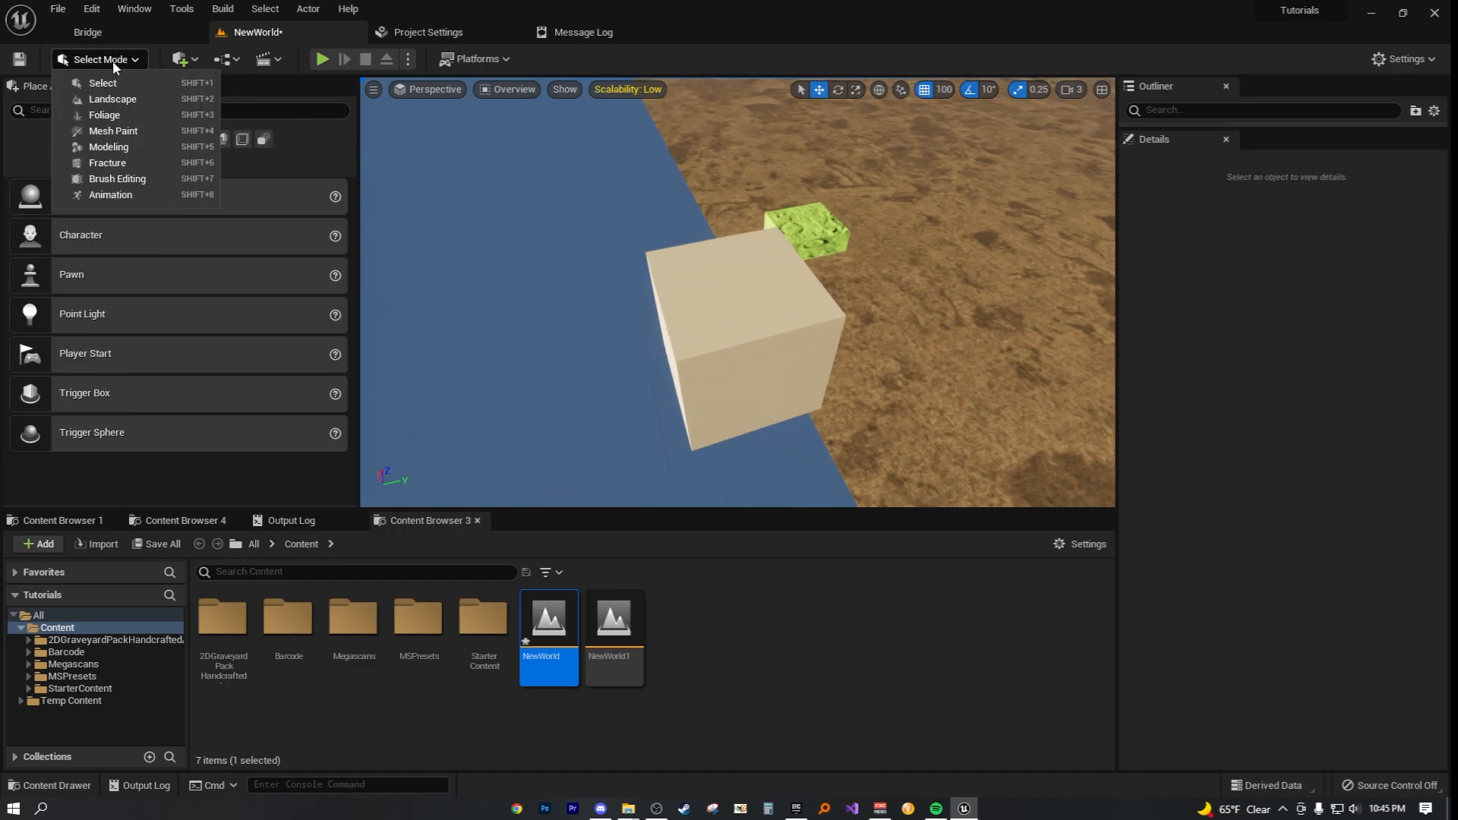
{"action": "left_click", "coordinate": [108, 147]}
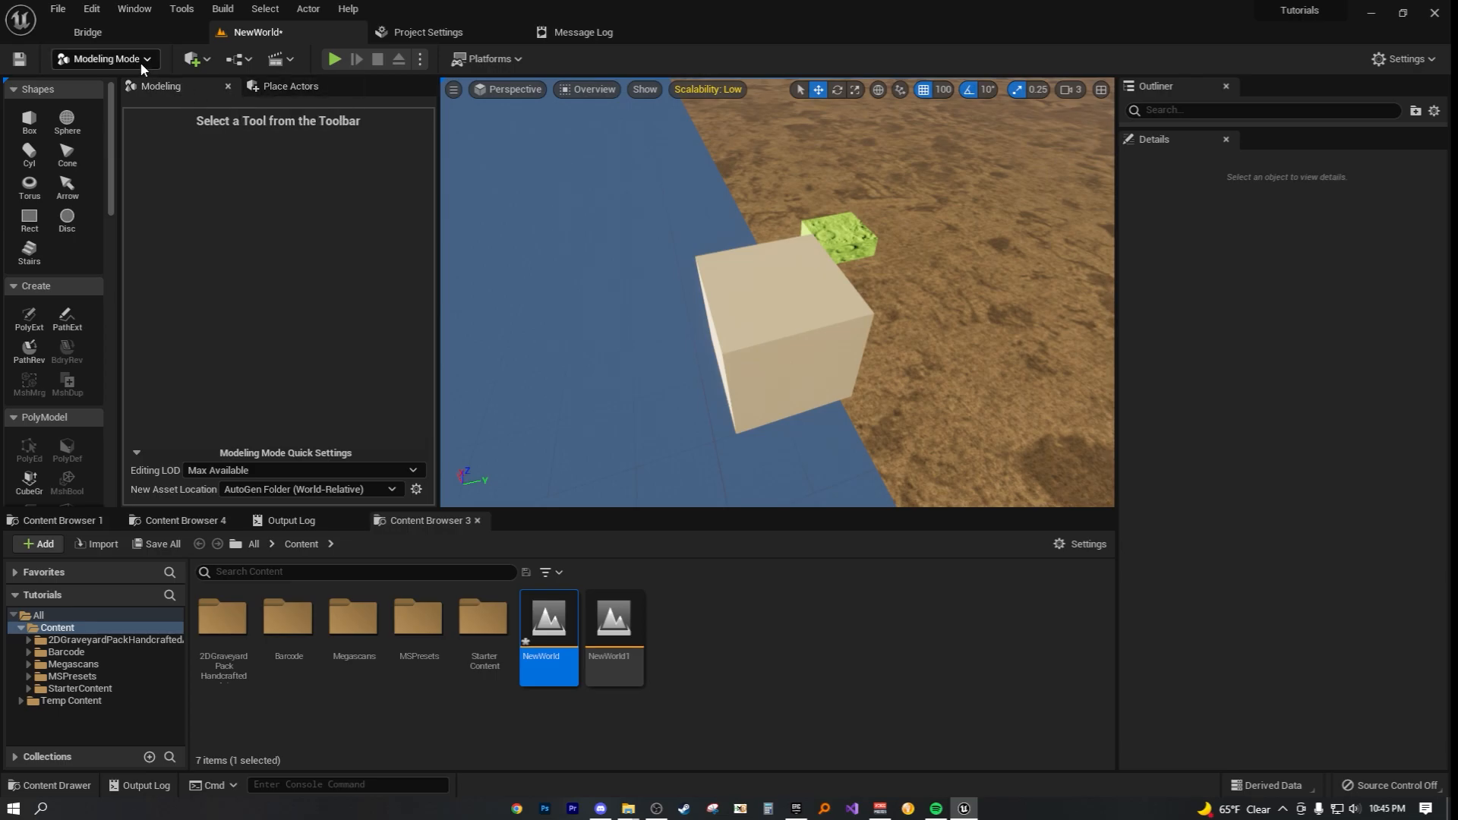
Step: Reselect the cube and start the MatEd tool to brush-select its triangles
{"action": "left_click", "coordinate": [103, 59]}
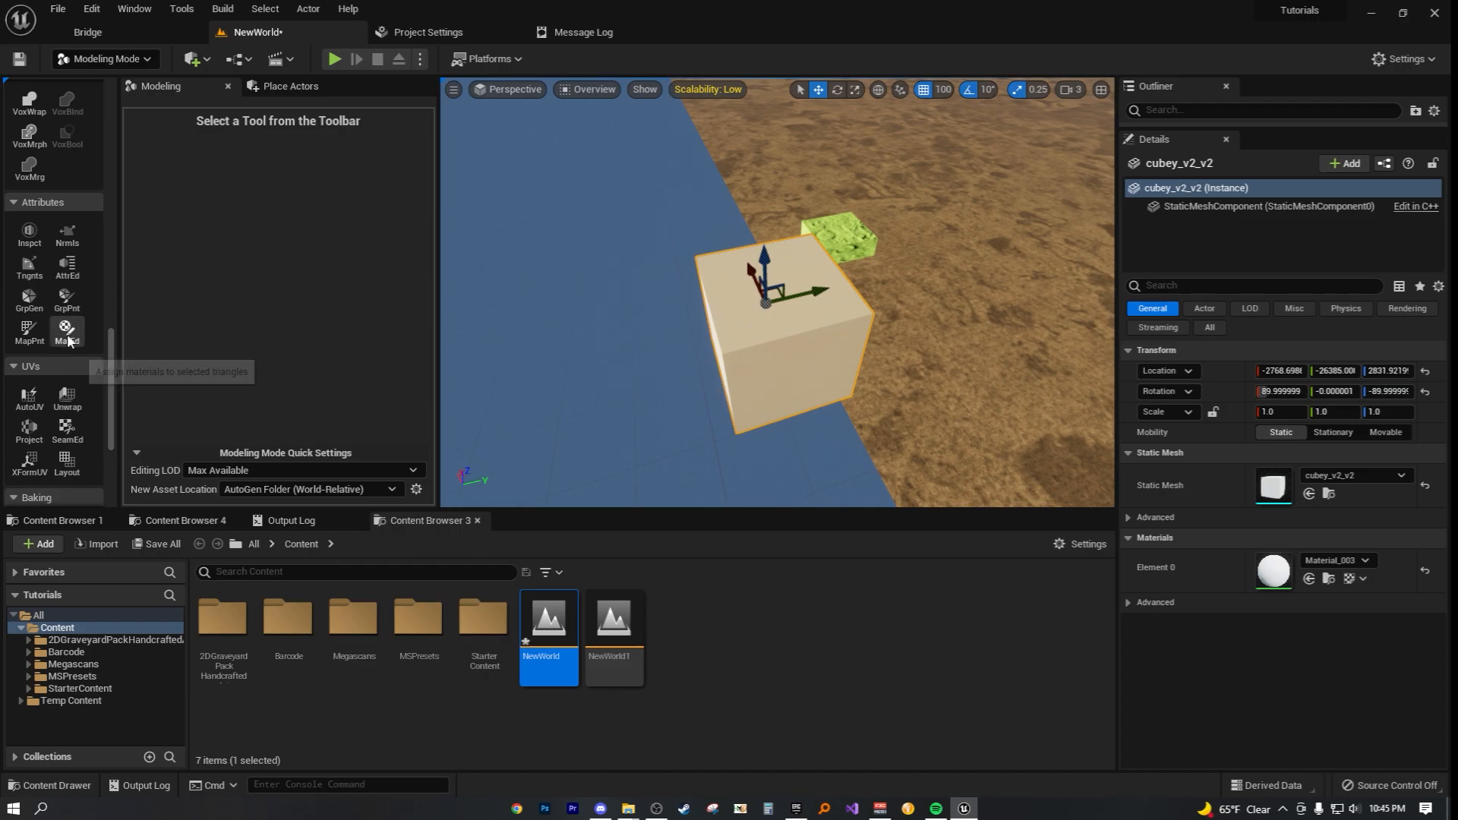
{"action": "left_click", "coordinate": [66, 333]}
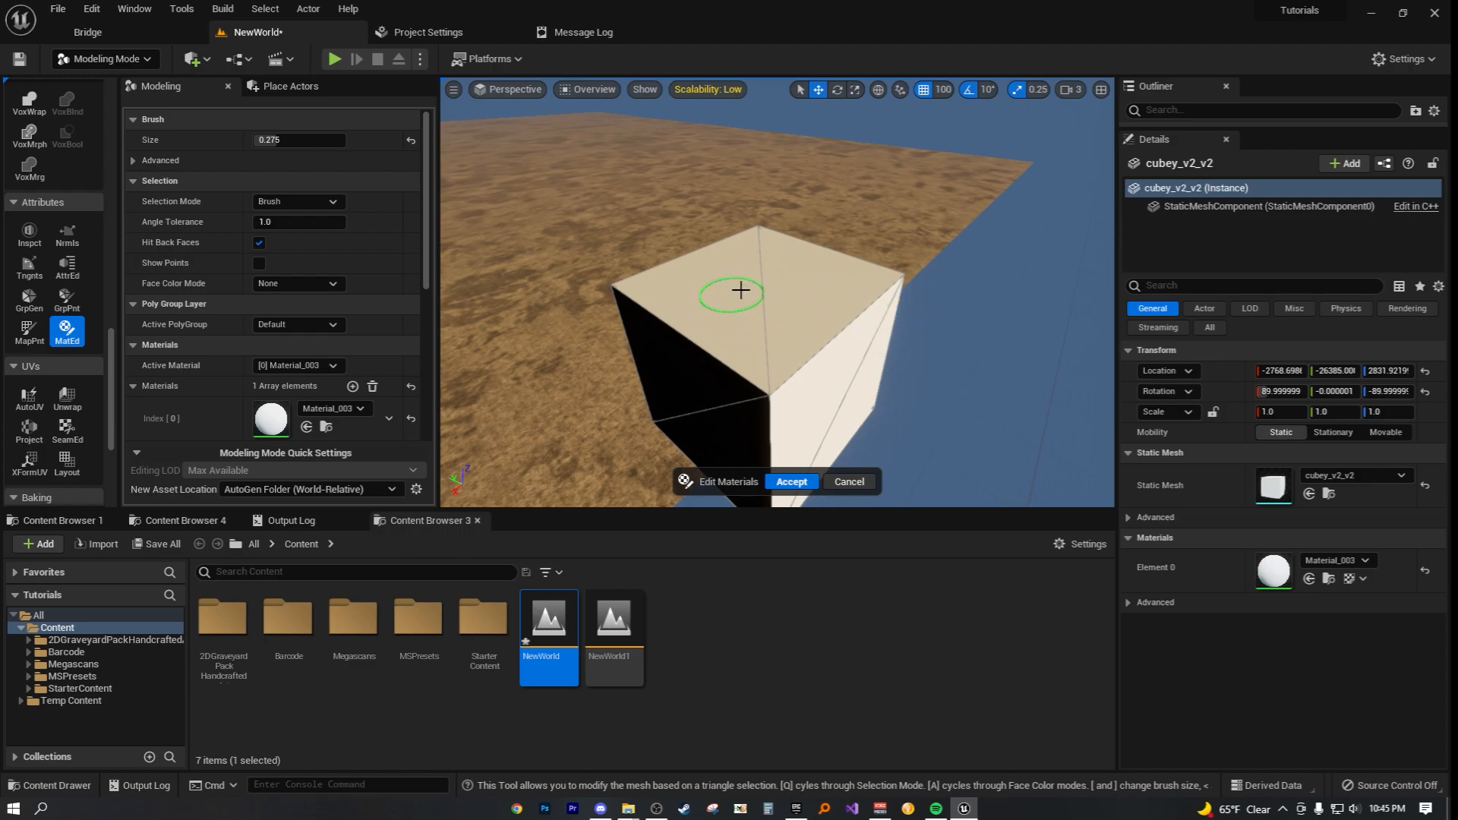
{"action": "mouse_move", "coordinate": [753, 289]}
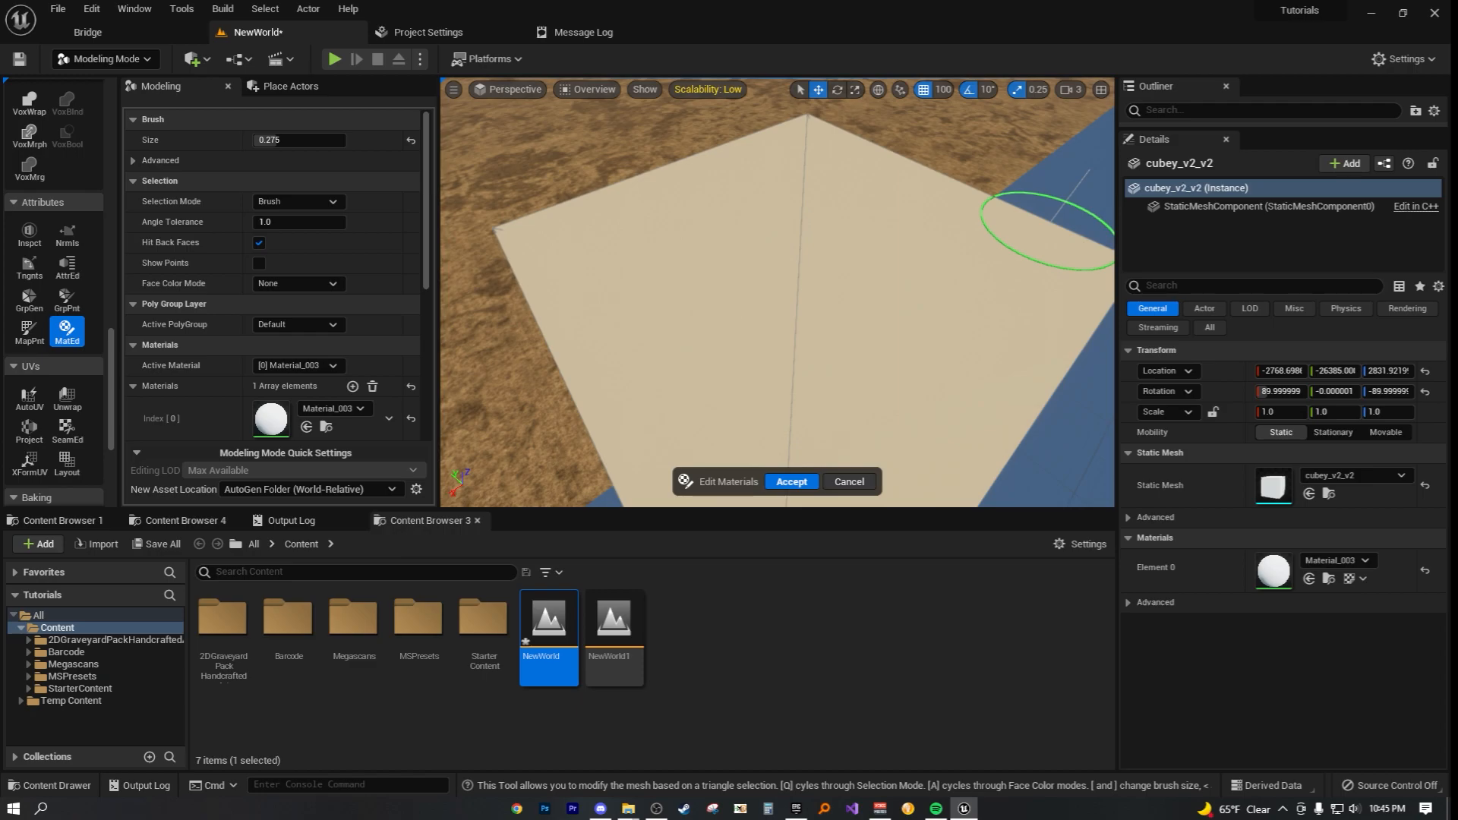
{"action": "mouse_move", "coordinate": [680, 281]}
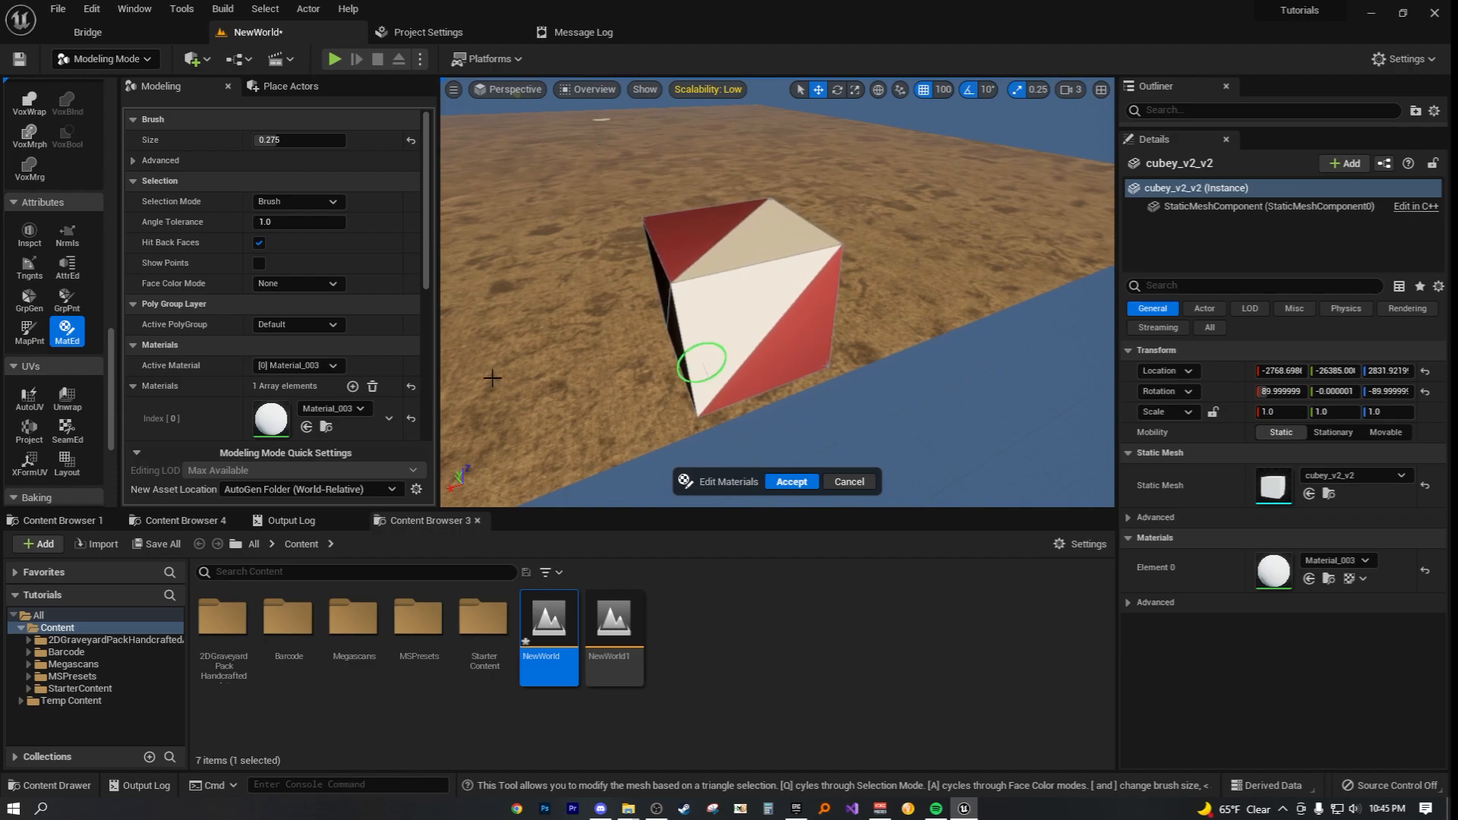
{"action": "mouse_move", "coordinate": [353, 385]}
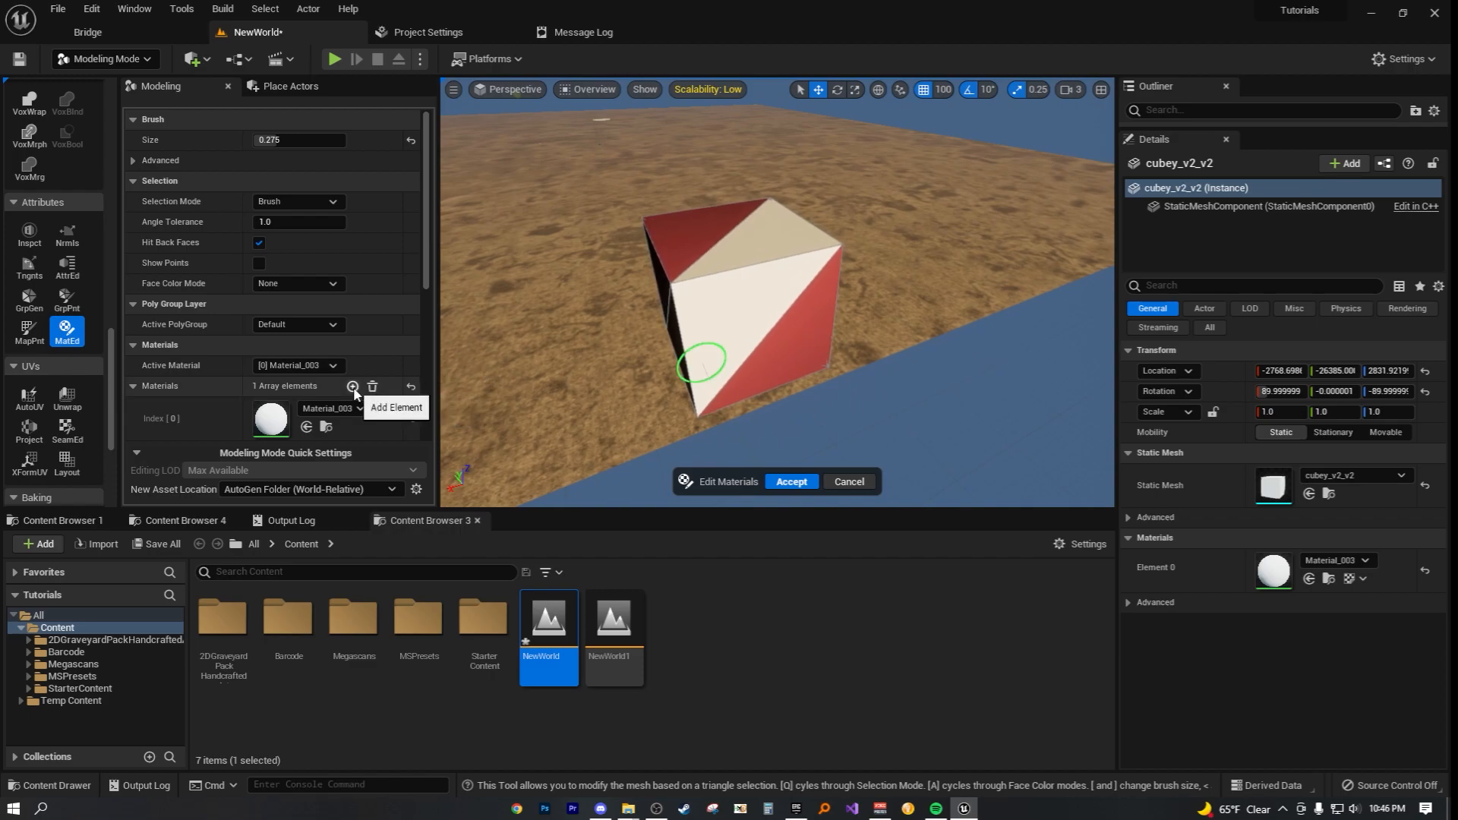
Step: Add a second material slot, Index 1, set to M_Metal_Burnished_Steel
{"action": "left_click", "coordinate": [352, 386]}
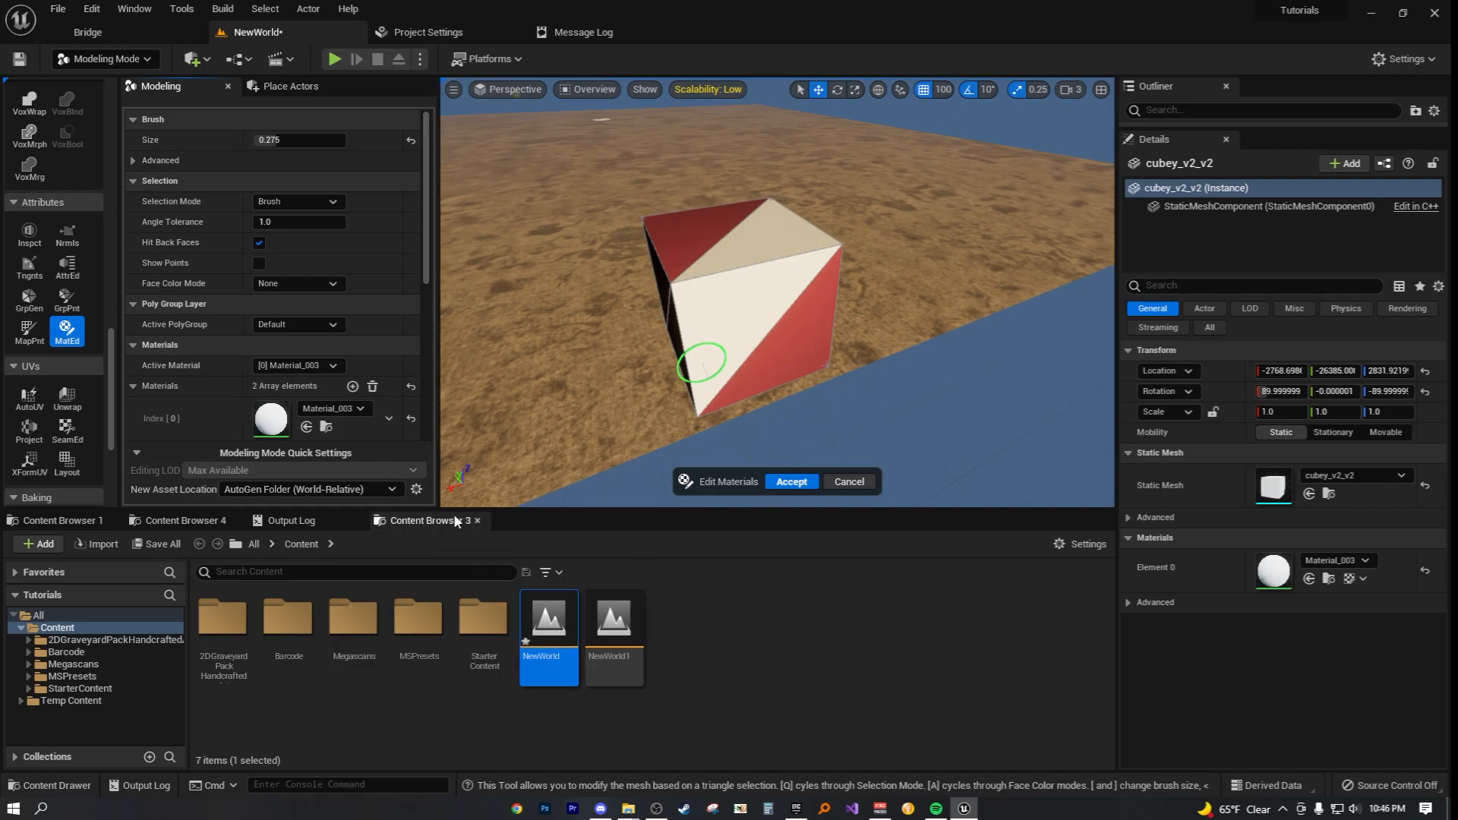
{"action": "scroll", "scroll_direction": "down", "scroll_amount": 3}
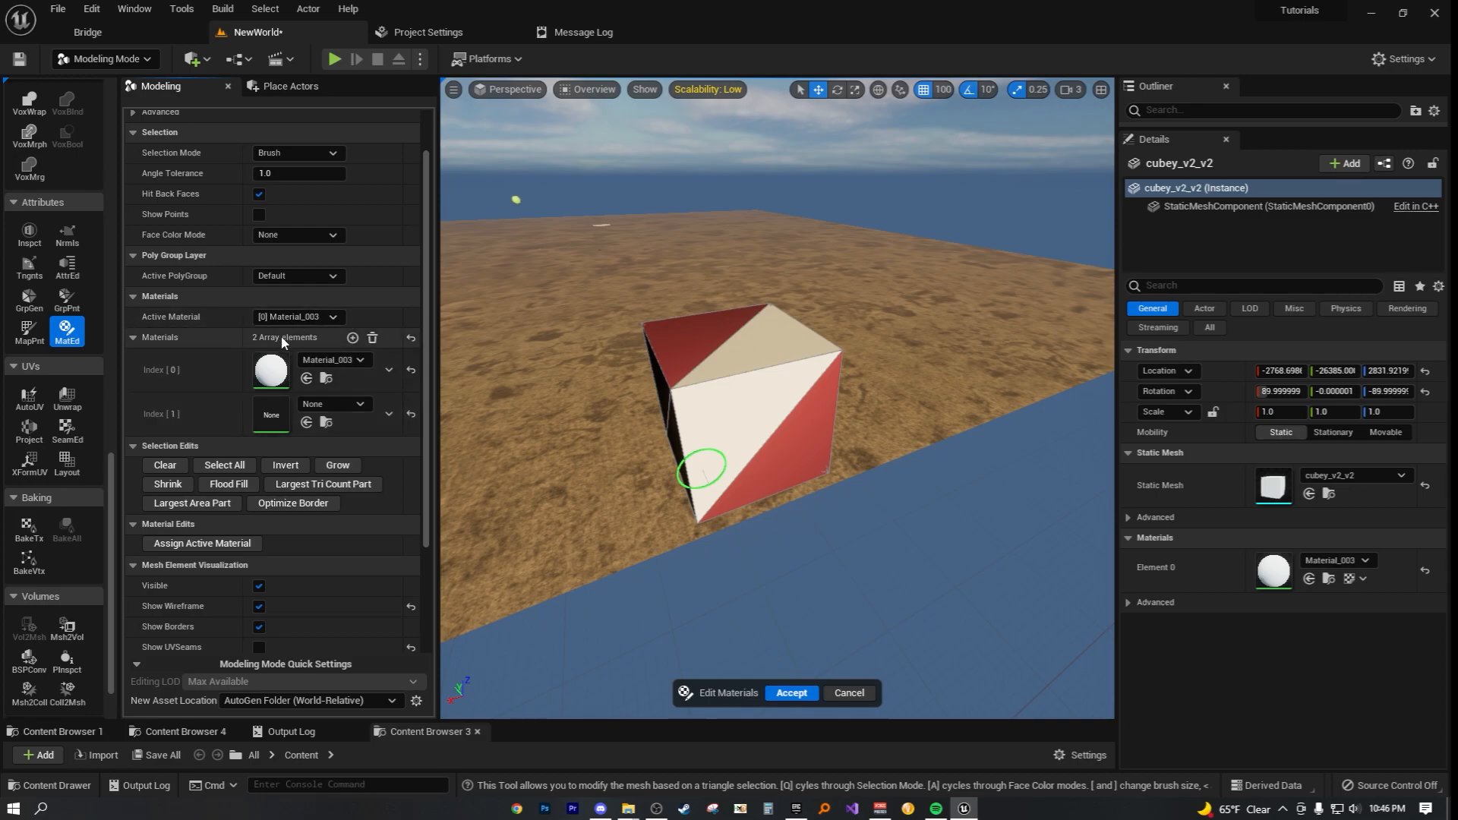
{"action": "left_click", "coordinate": [361, 403]}
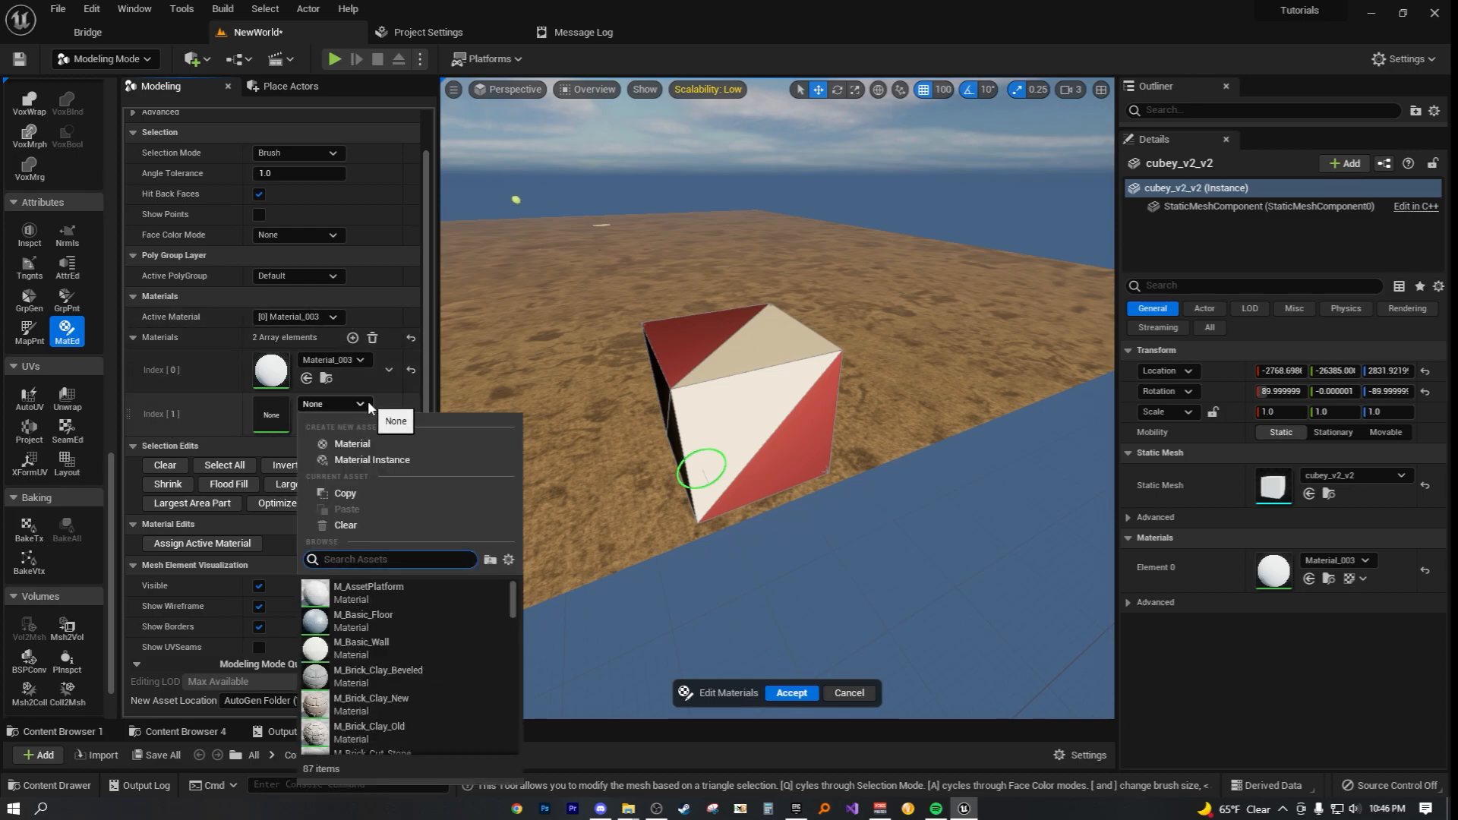
{"action": "scroll", "scroll_direction": "down", "scroll_amount": 3}
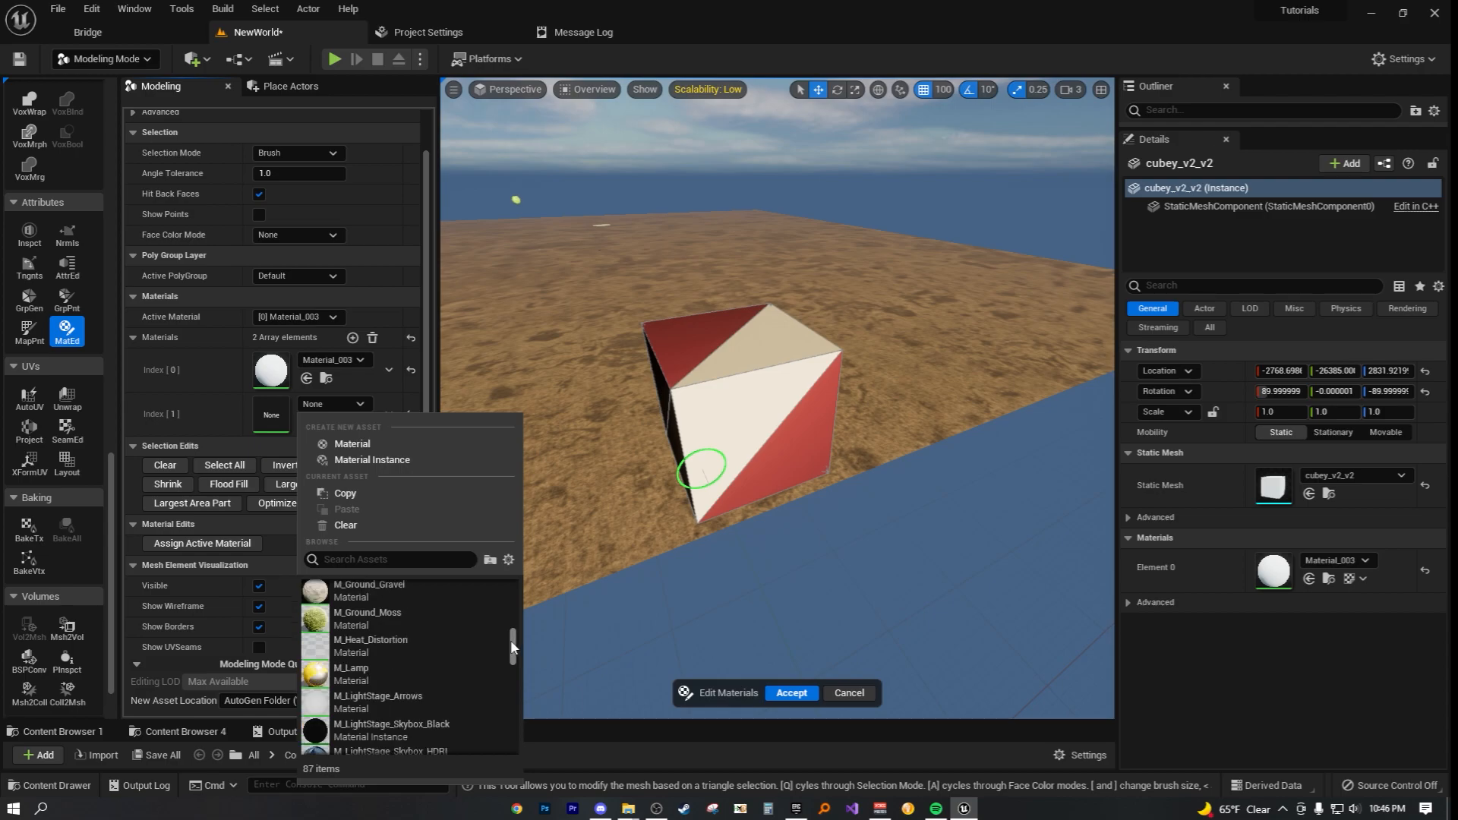
{"action": "scroll", "scroll_direction": "down", "scroll_amount": 3}
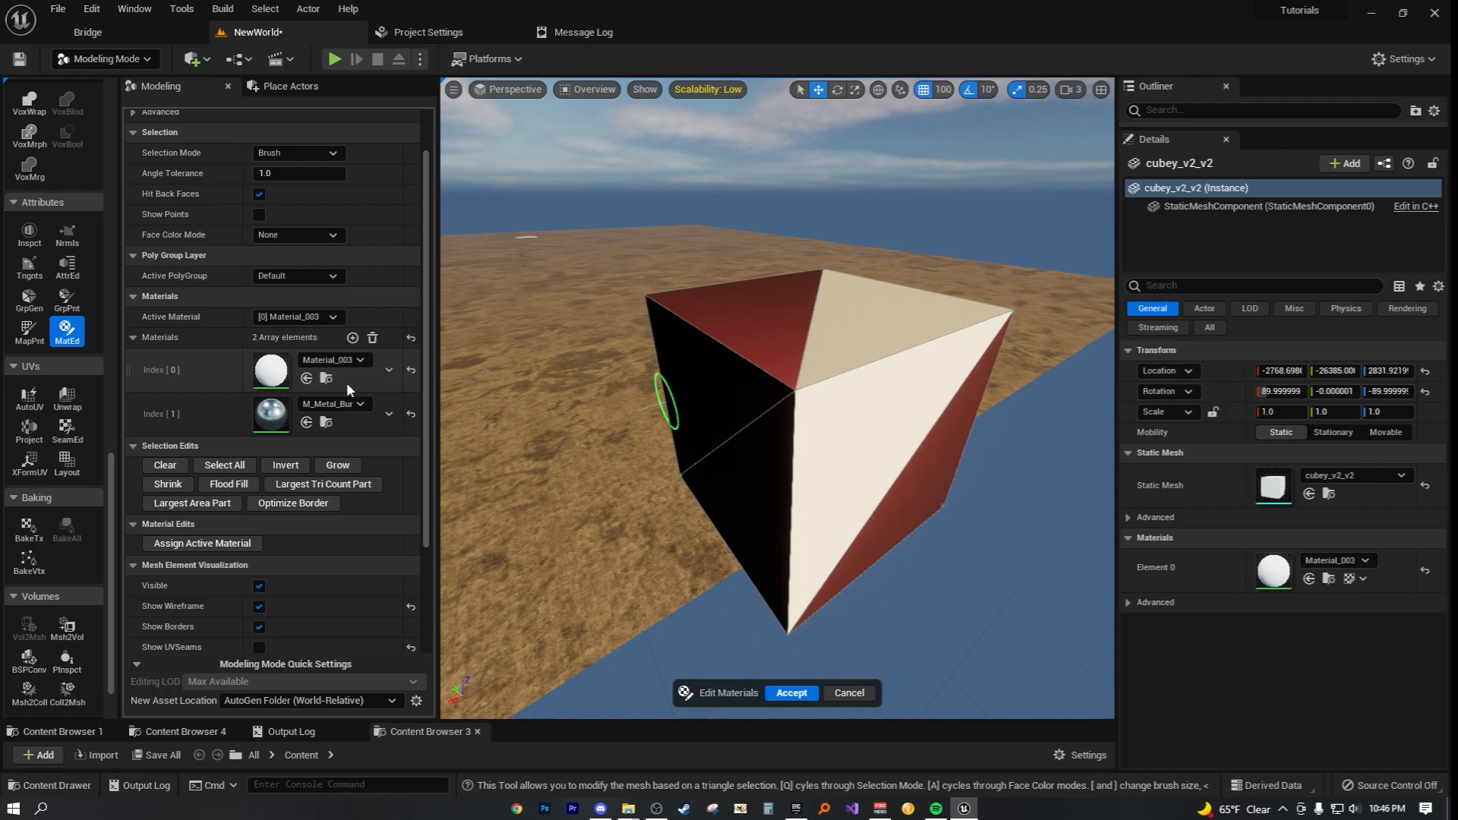
{"action": "mouse_move", "coordinate": [173, 316]}
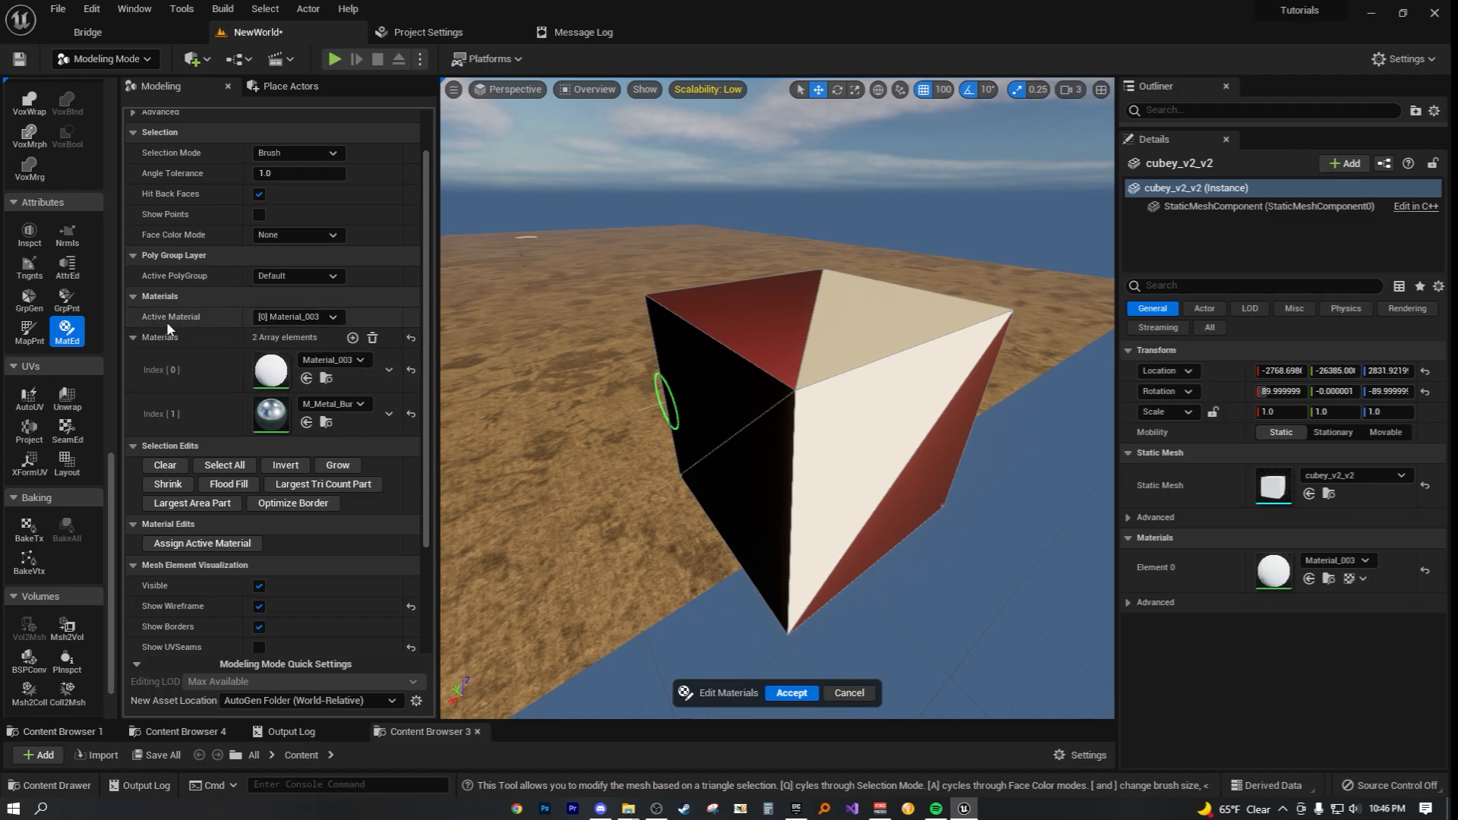
{"action": "mouse_move", "coordinate": [297, 316]}
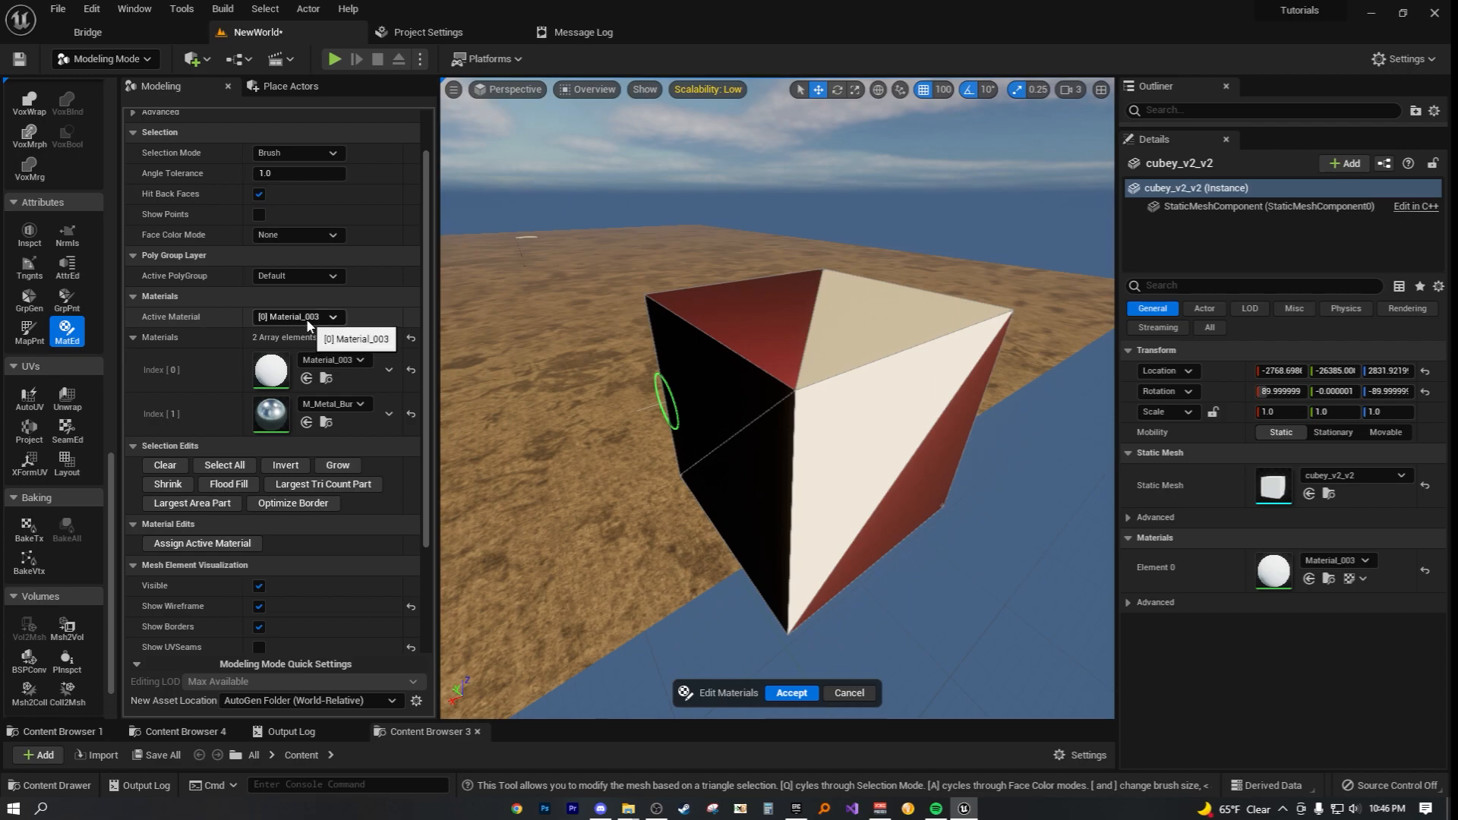
{"action": "mouse_move", "coordinate": [314, 347]}
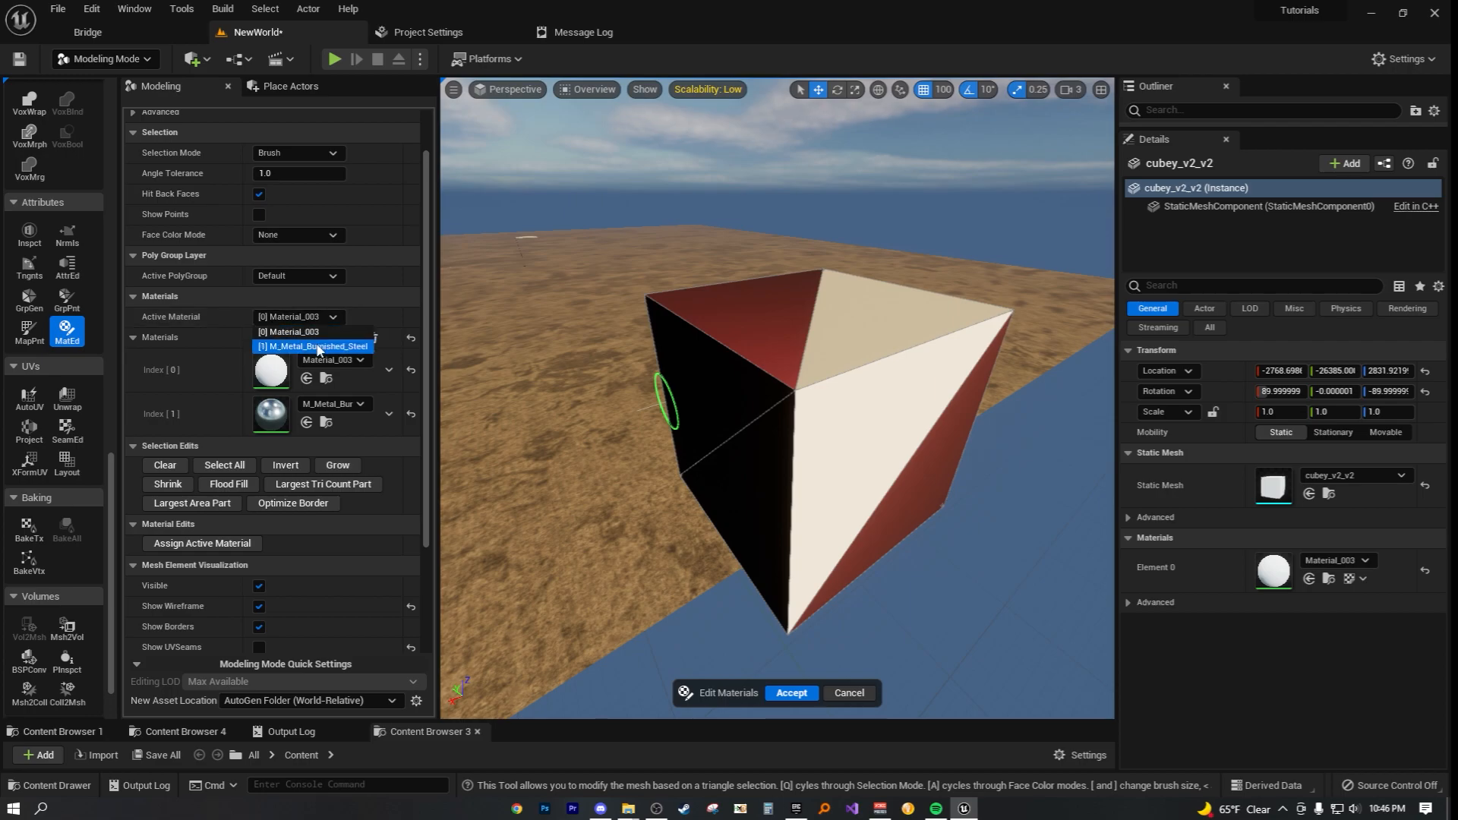
Step: Make [1] M_Metal_Burnished_Steel the active material and paint a cube face with it
{"action": "left_click", "coordinate": [313, 346]}
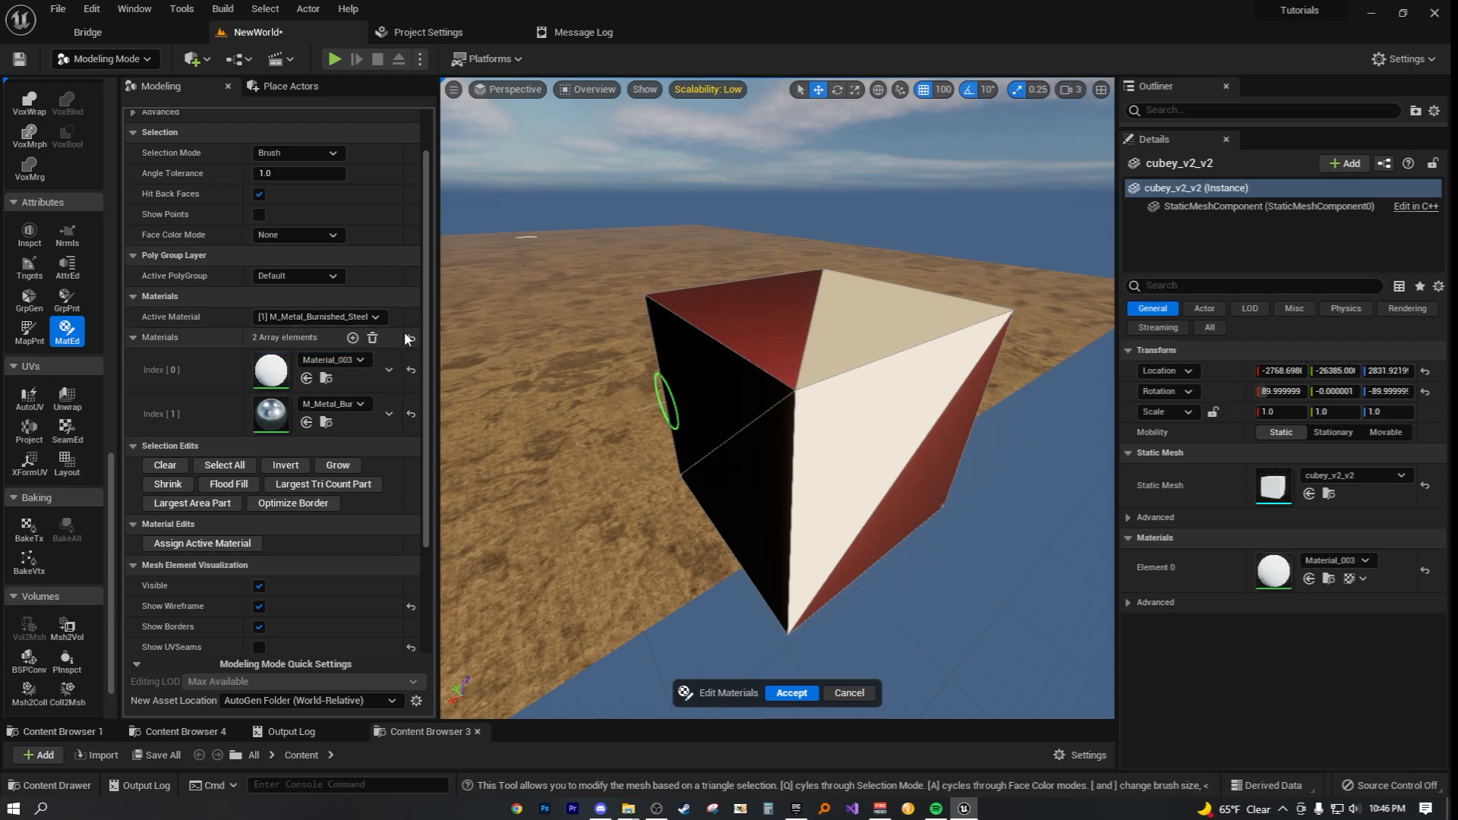
{"action": "mouse_move", "coordinate": [200, 543]}
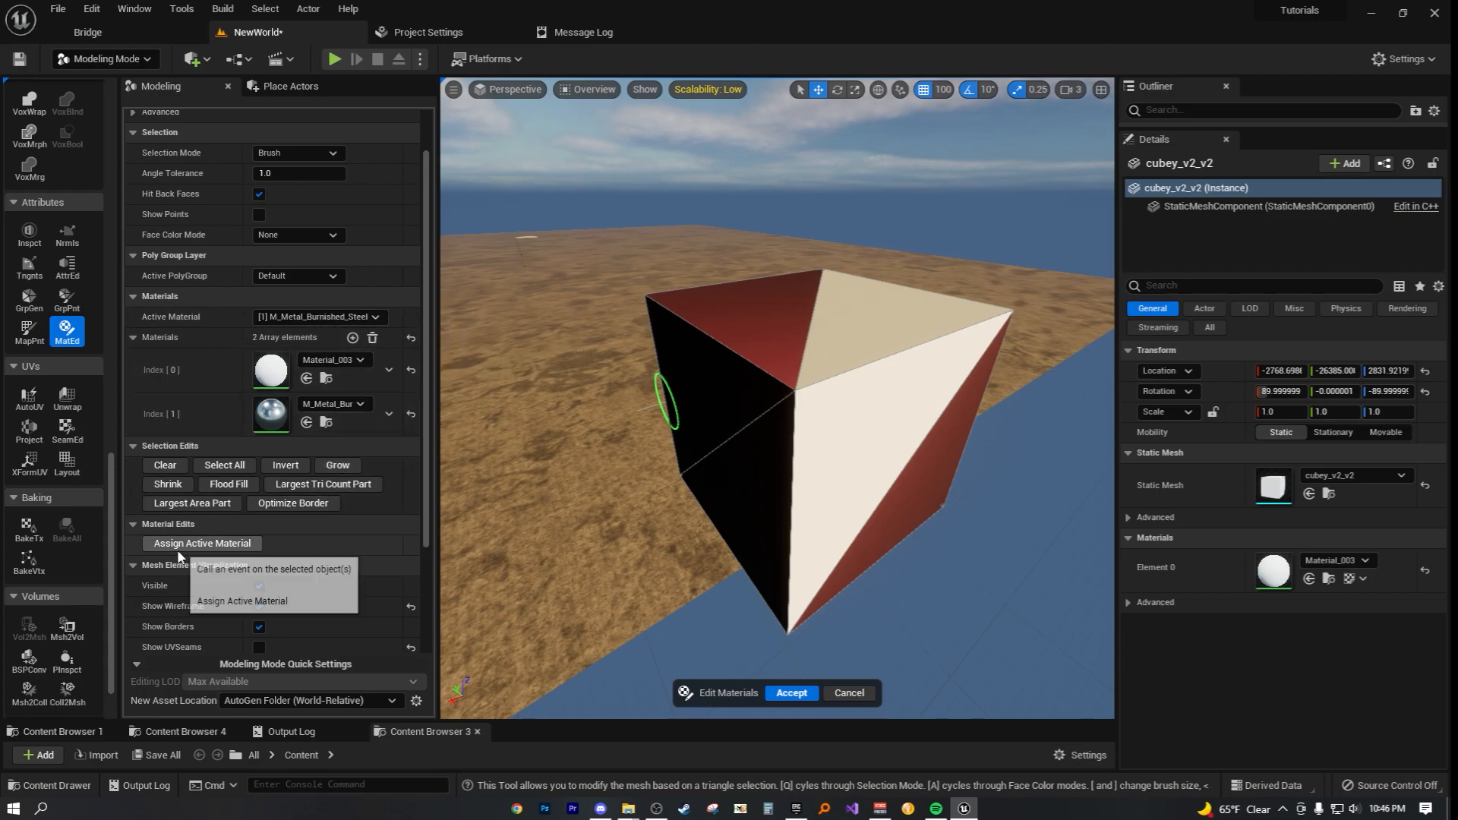
{"action": "mouse_move", "coordinate": [171, 550]}
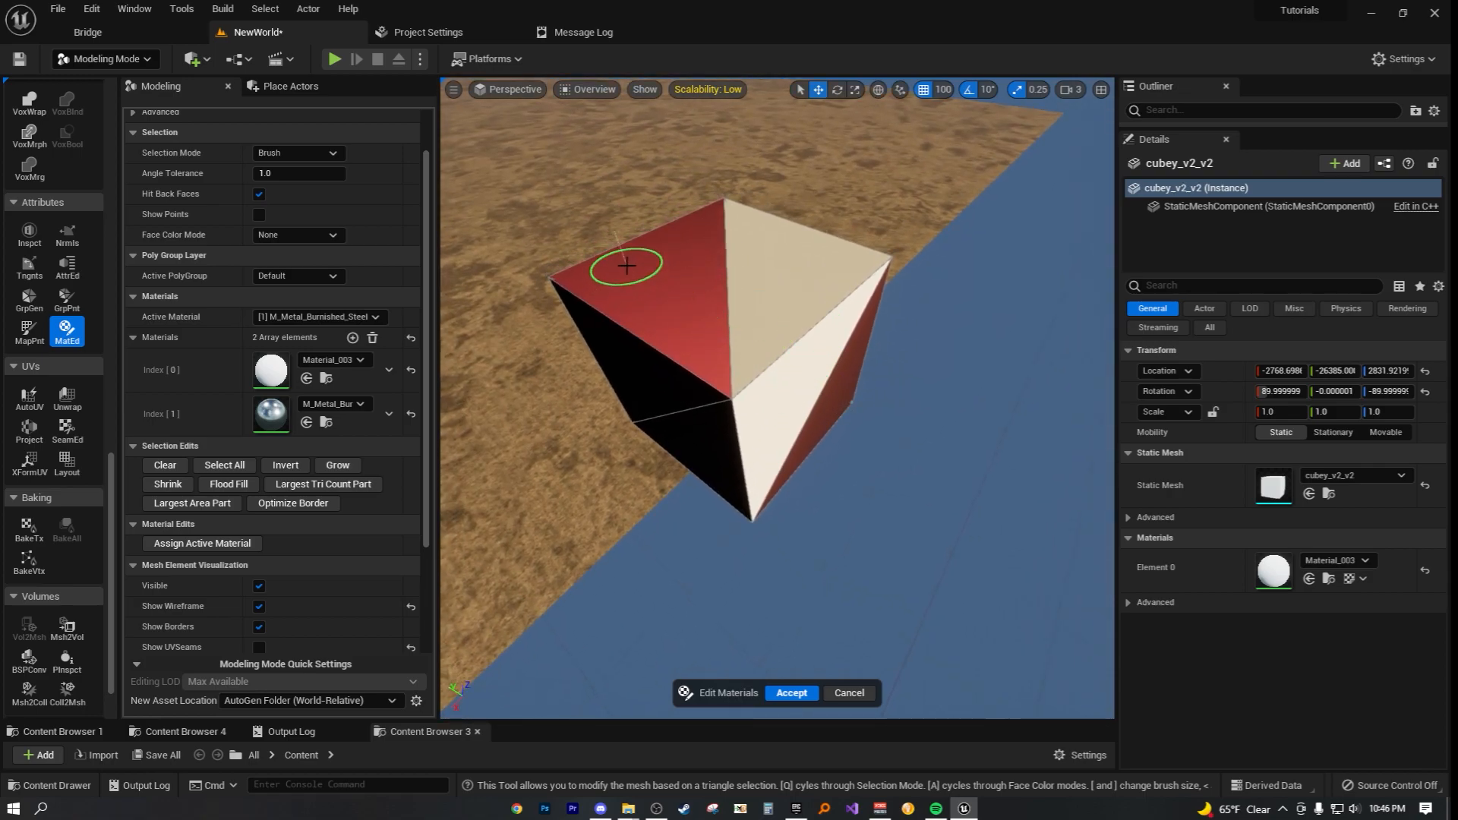
{"action": "mouse_move", "coordinate": [595, 342]}
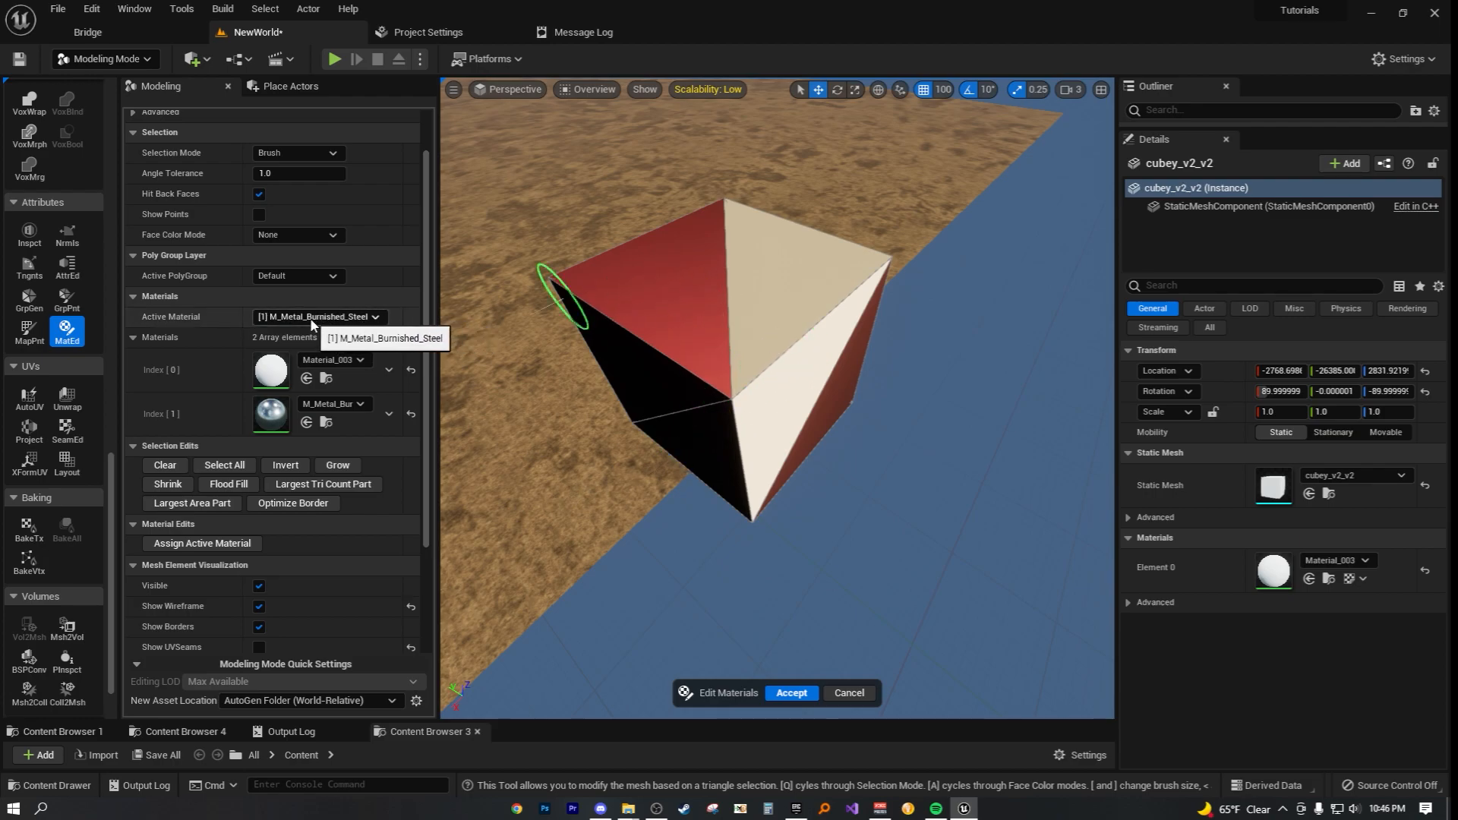
{"action": "left_click", "coordinate": [200, 543]}
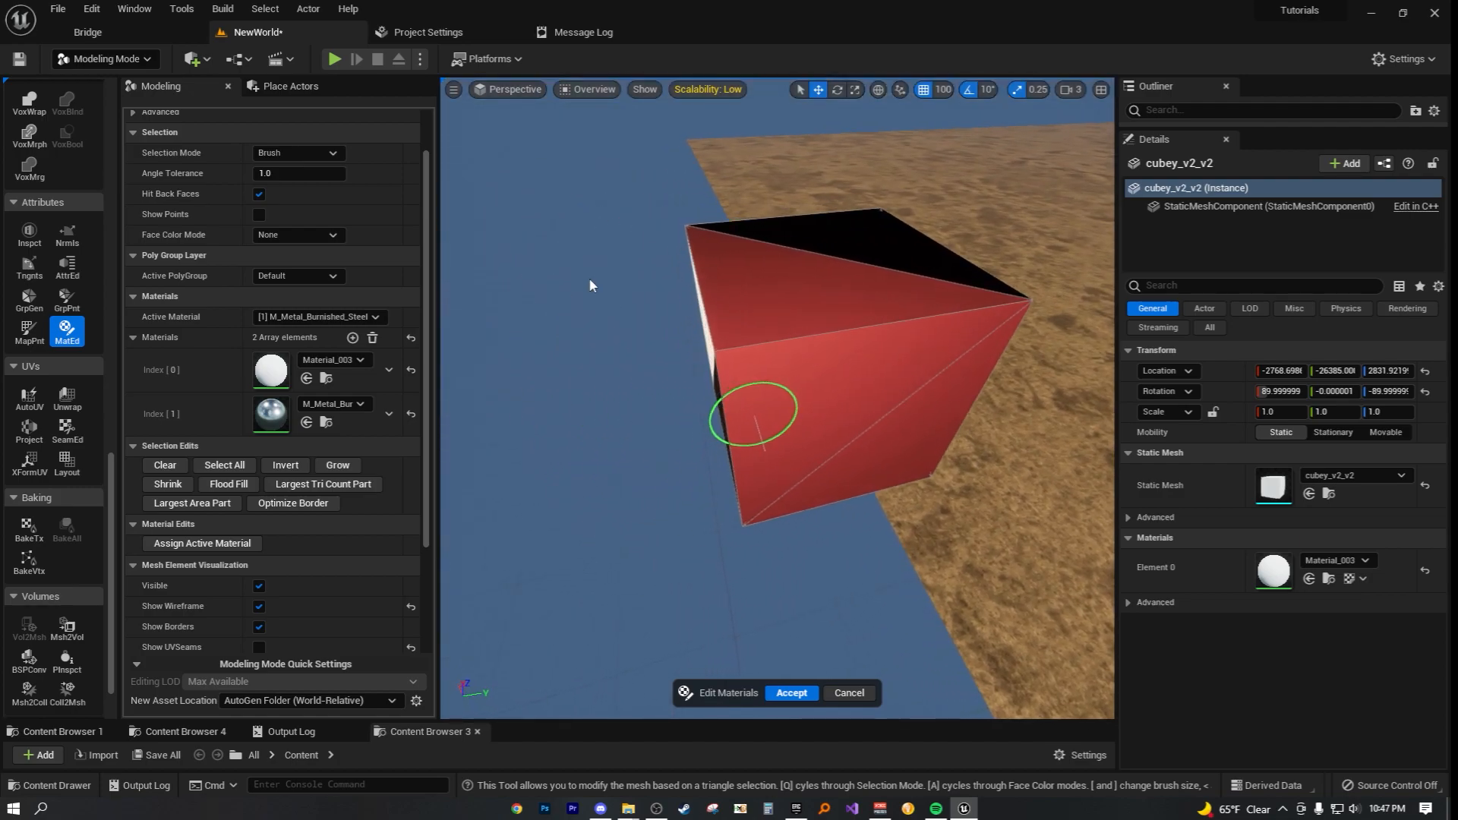
Step: Add Index 2 as M_Wood_Pine, make it active, and paint a face with pine
{"action": "left_click", "coordinate": [352, 337]}
{"action": "type", "text": "w"}
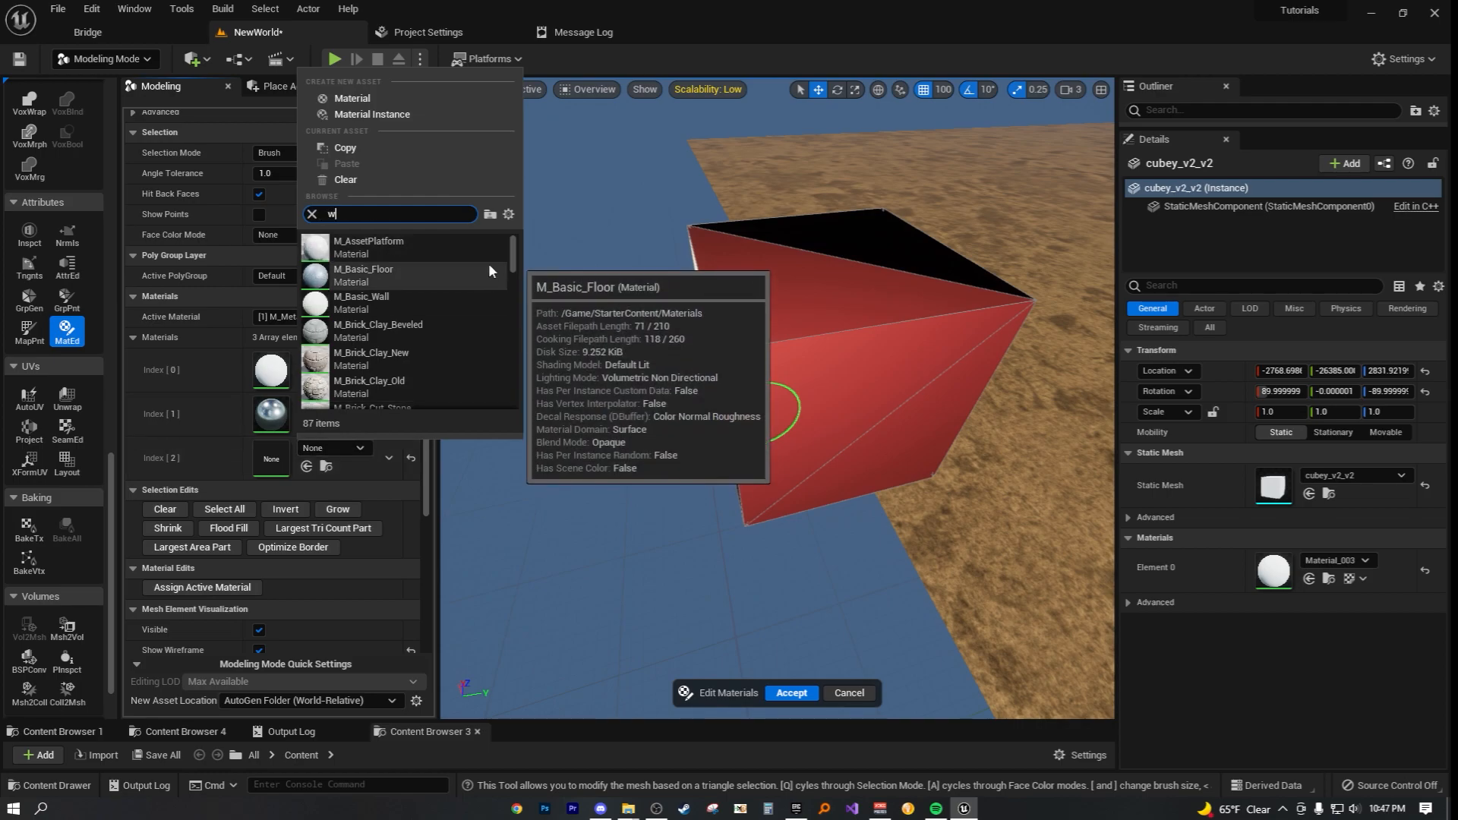
{"action": "type", "text": "ood"}
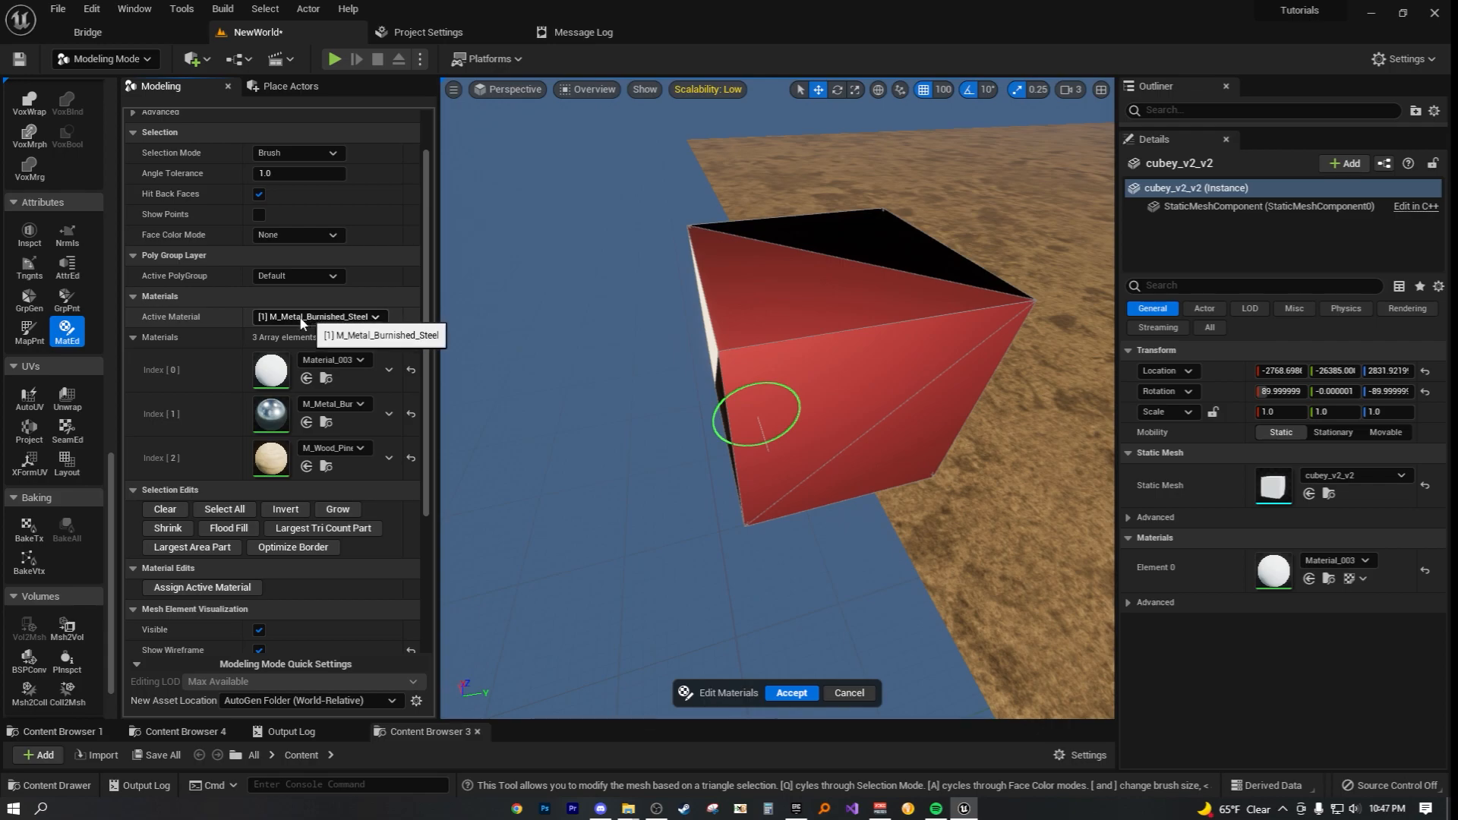
{"action": "left_click", "coordinate": [319, 316]}
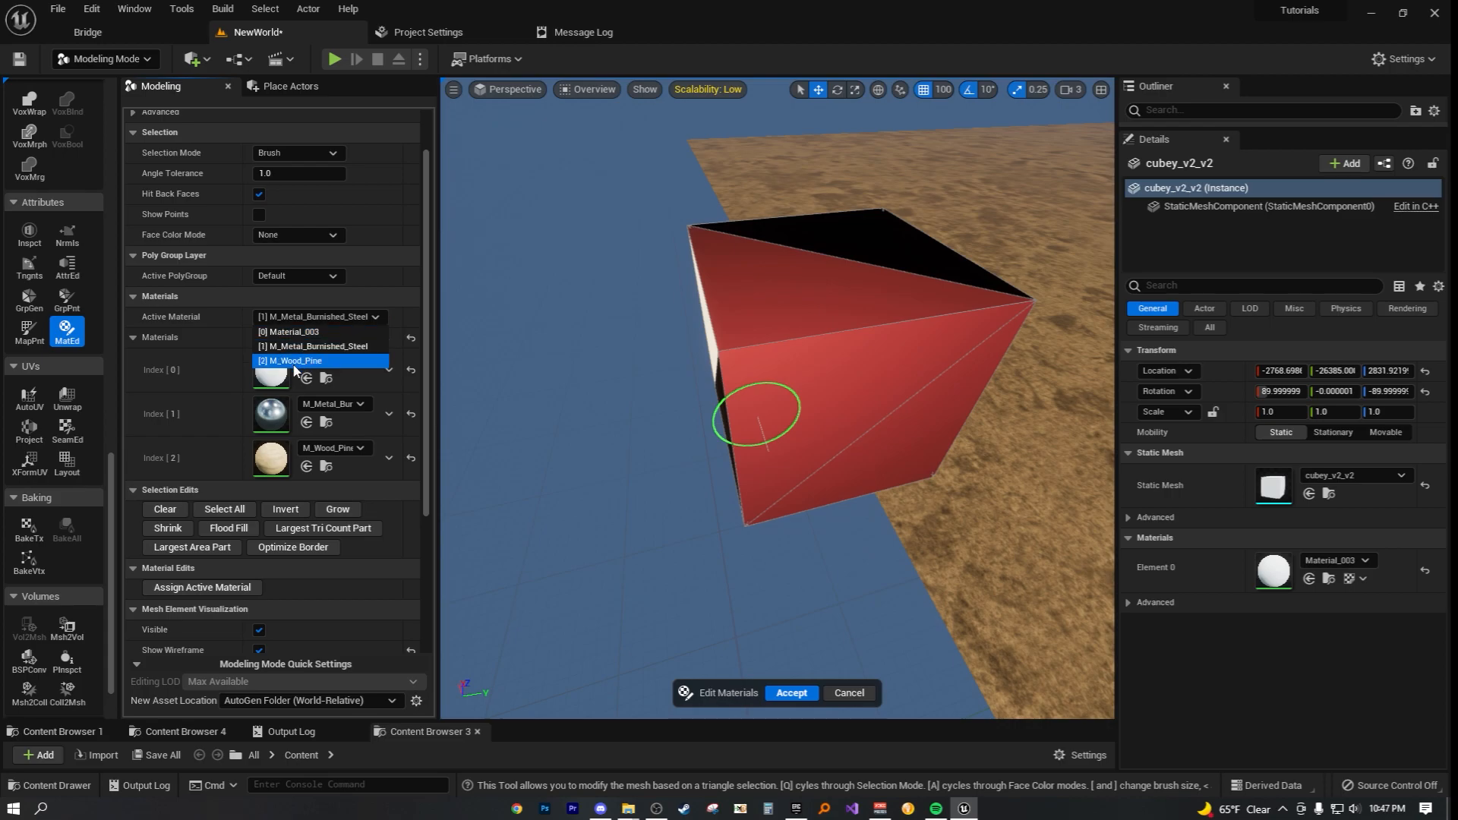
{"action": "mouse_move", "coordinate": [309, 372]}
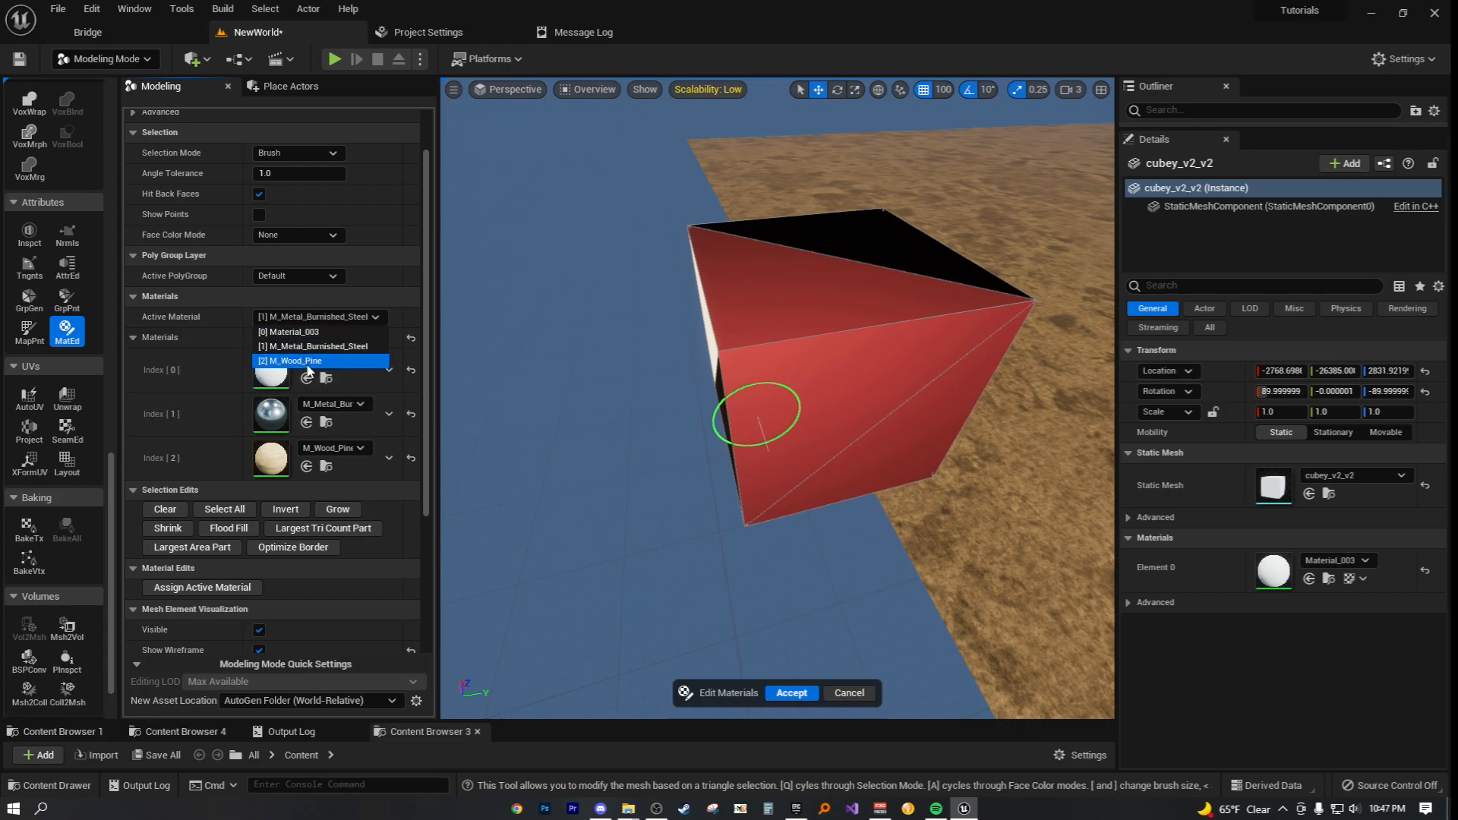
{"action": "left_click", "coordinate": [289, 361]}
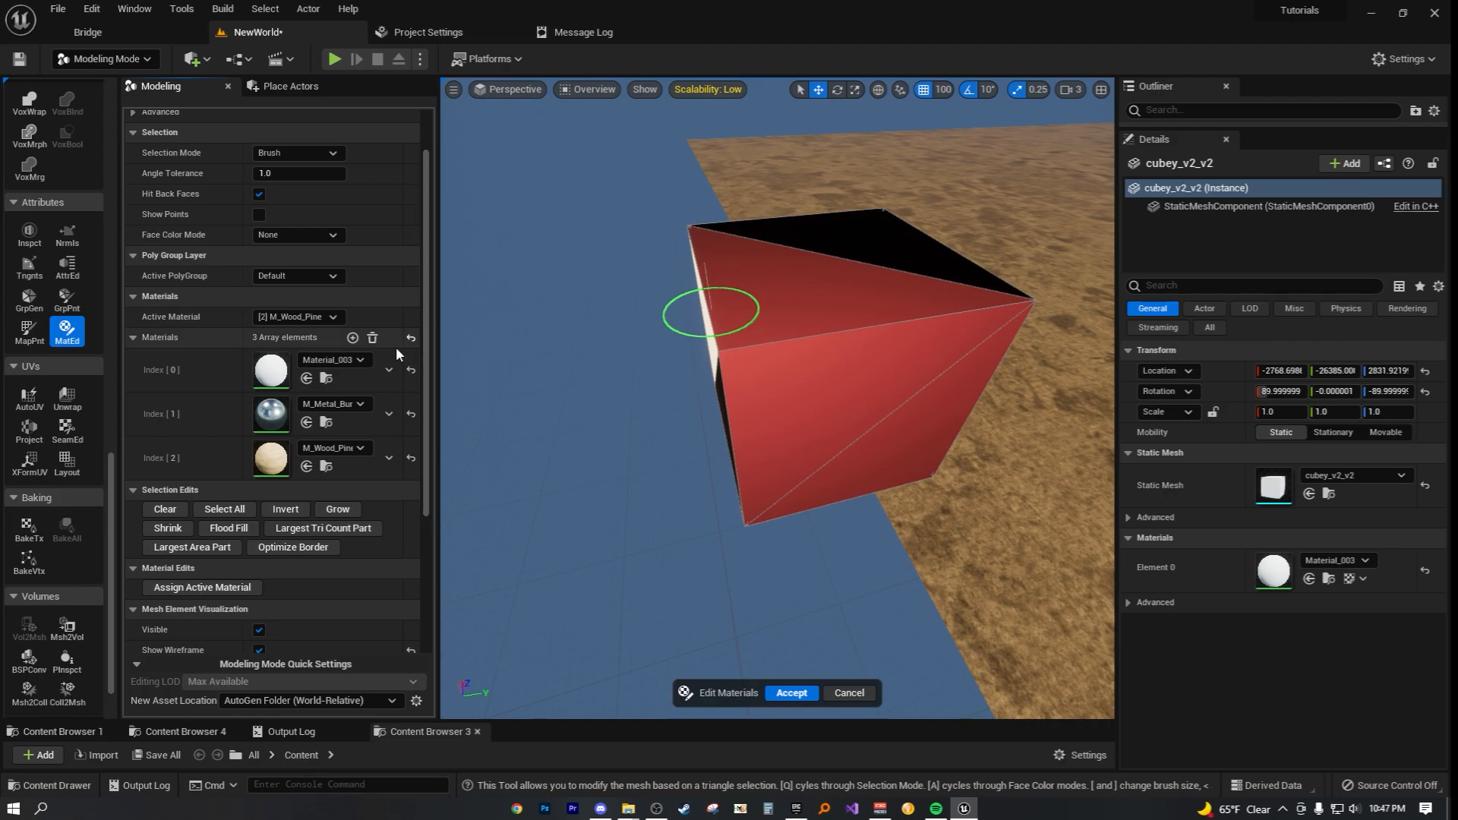
{"action": "left_click", "coordinate": [202, 586]}
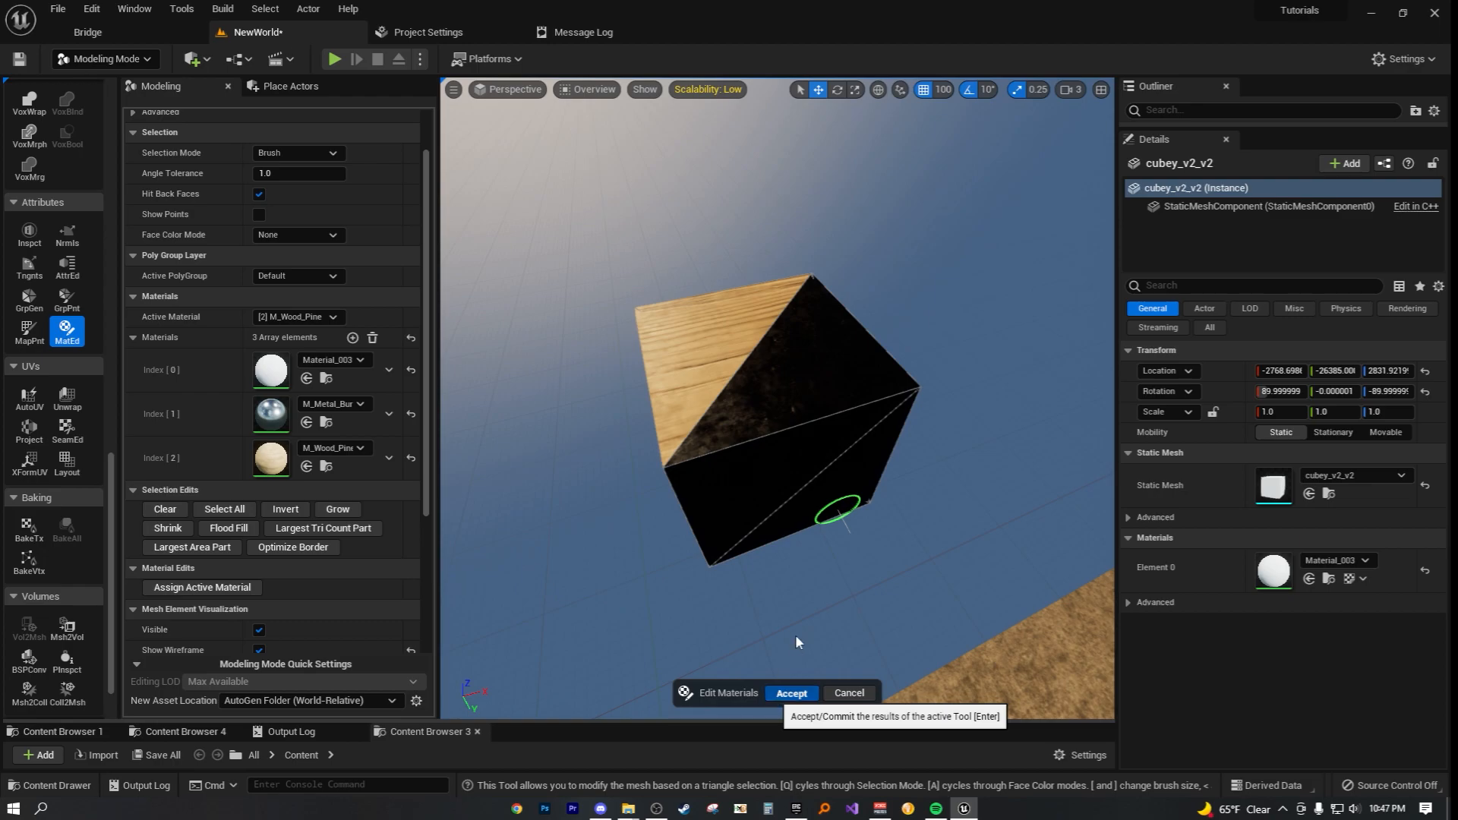
{"action": "mouse_move", "coordinate": [752, 501]}
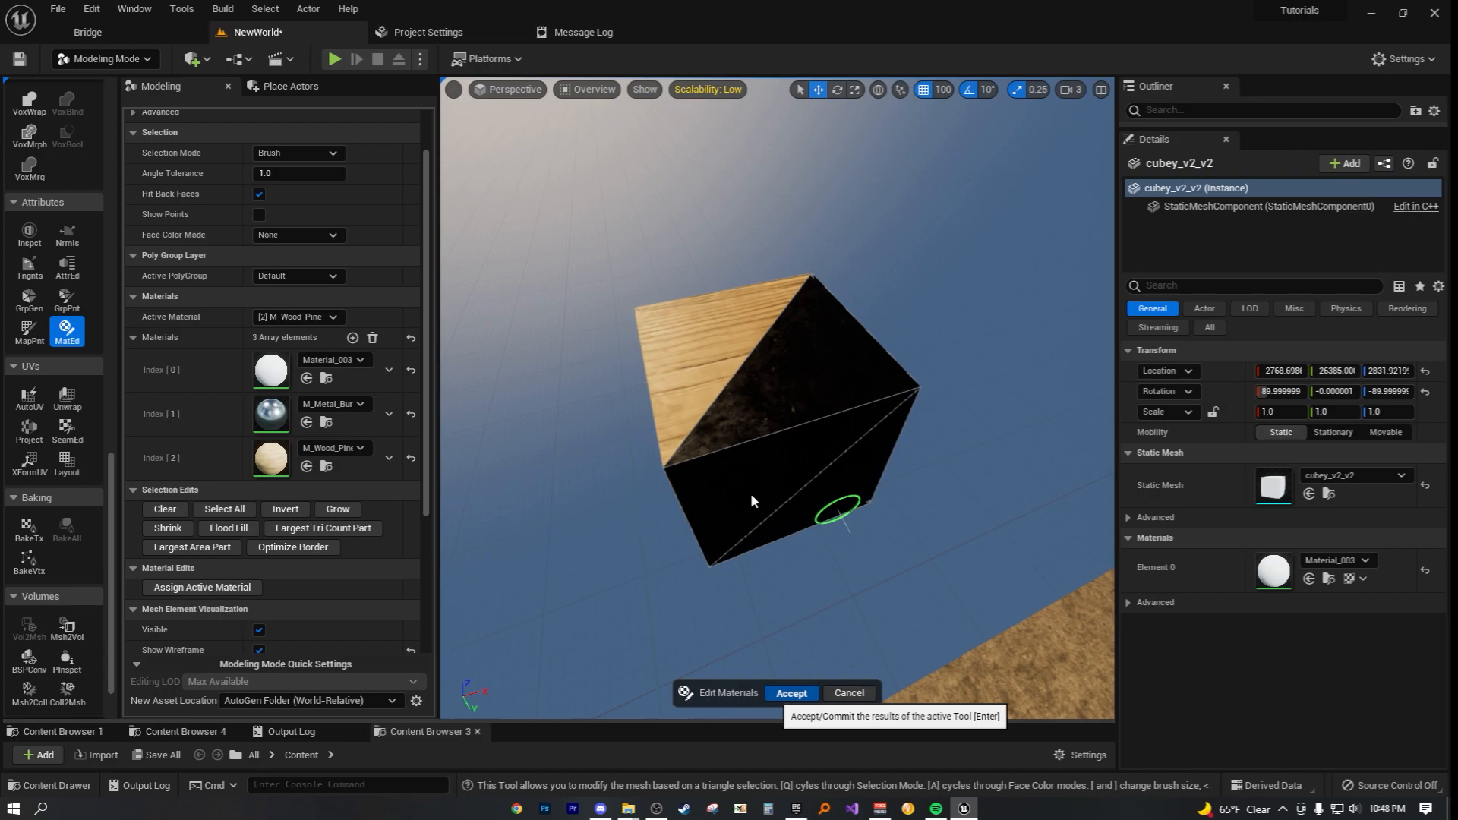
Step: Accept the material edits and return the editor to Select mode
{"action": "left_click", "coordinate": [789, 692]}
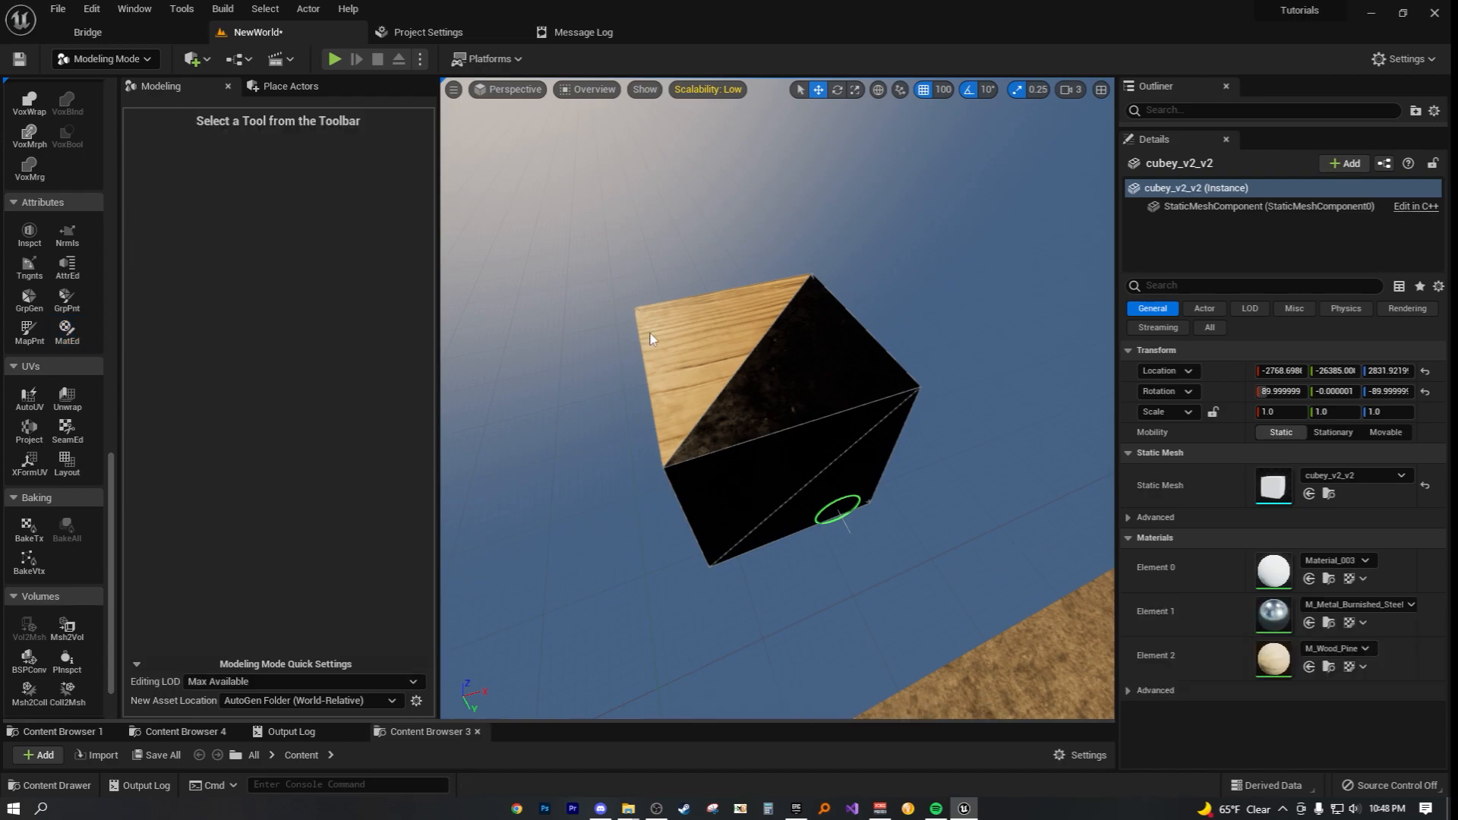
{"action": "left_click", "coordinate": [102, 58]}
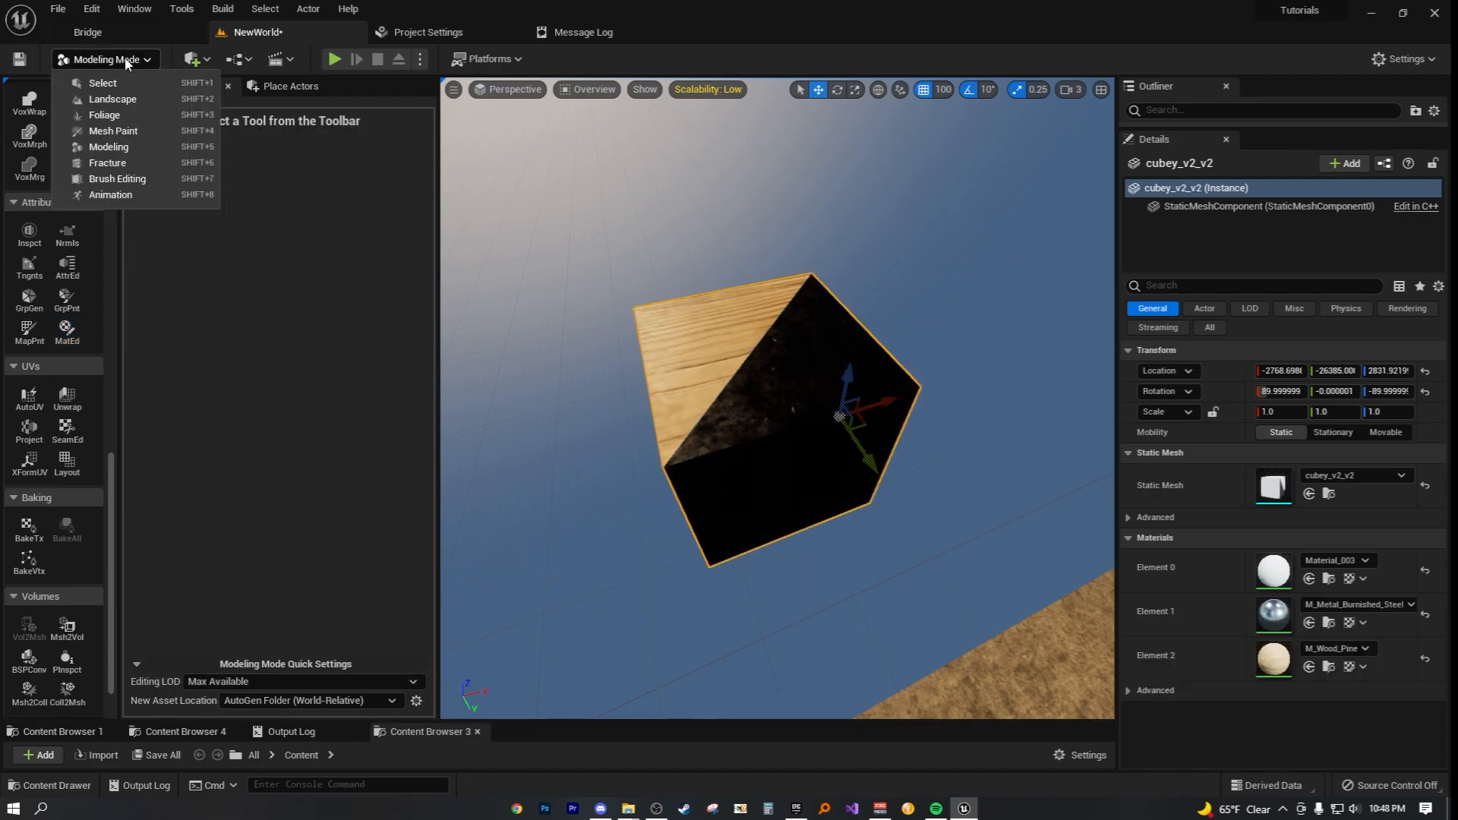
{"action": "left_click", "coordinate": [102, 83]}
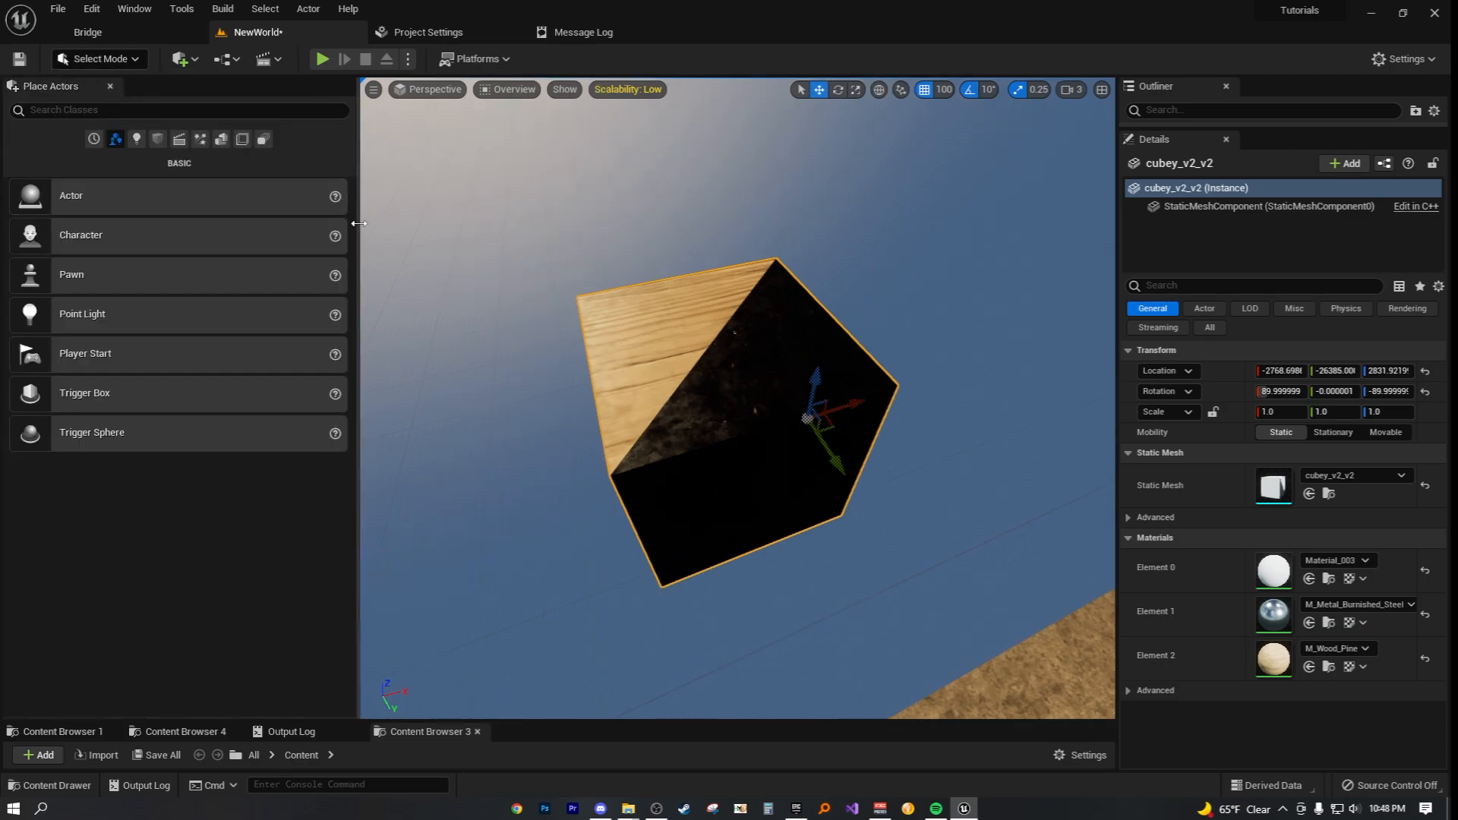